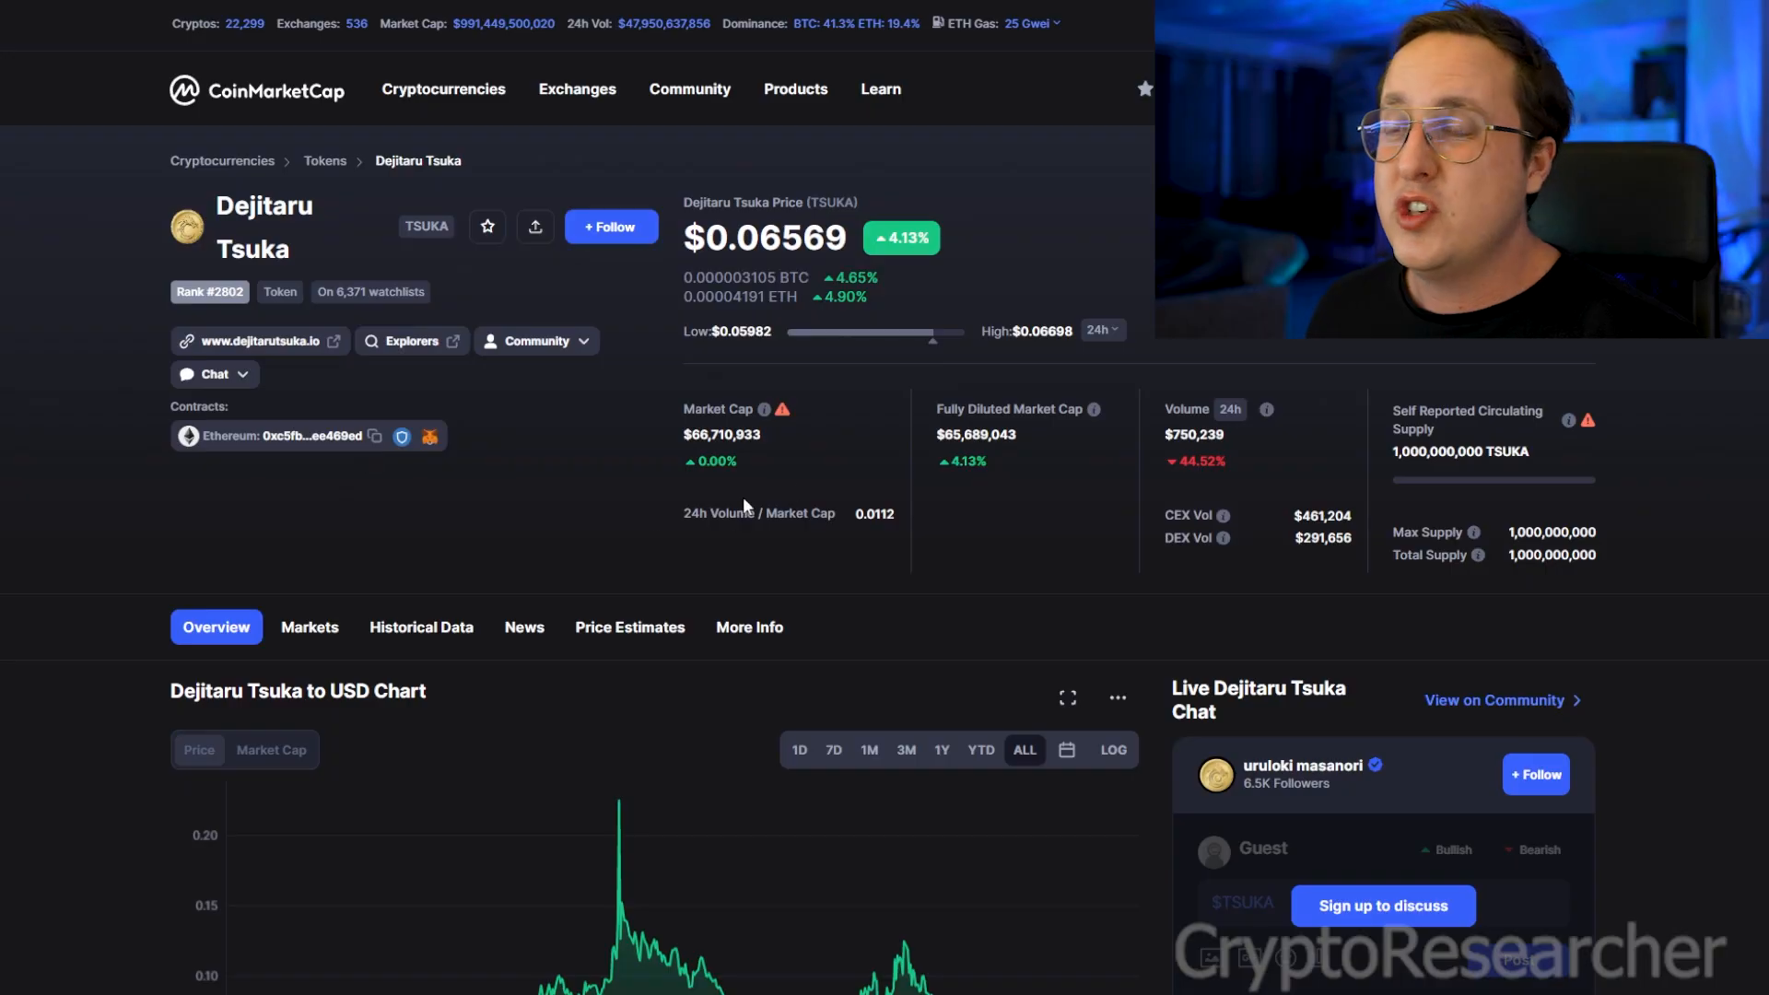
{"action": "mouse_move", "coordinate": [680, 597]}
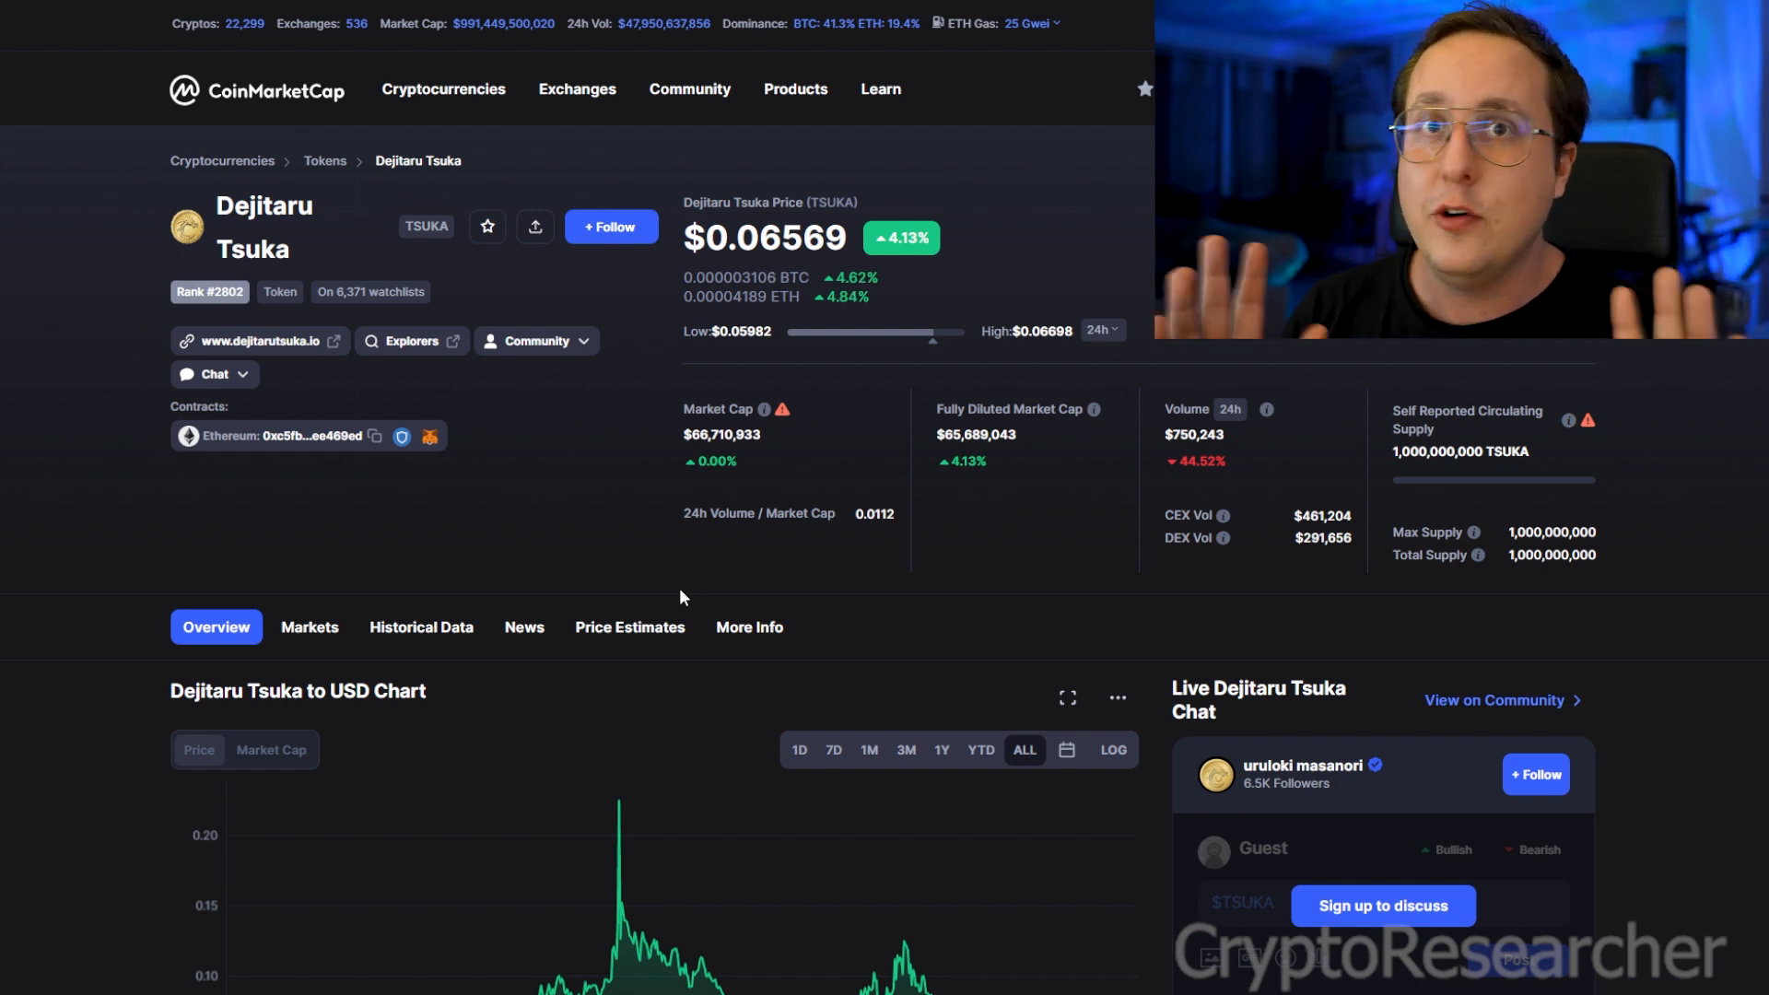
{"action": "mouse_move", "coordinate": [620, 589]}
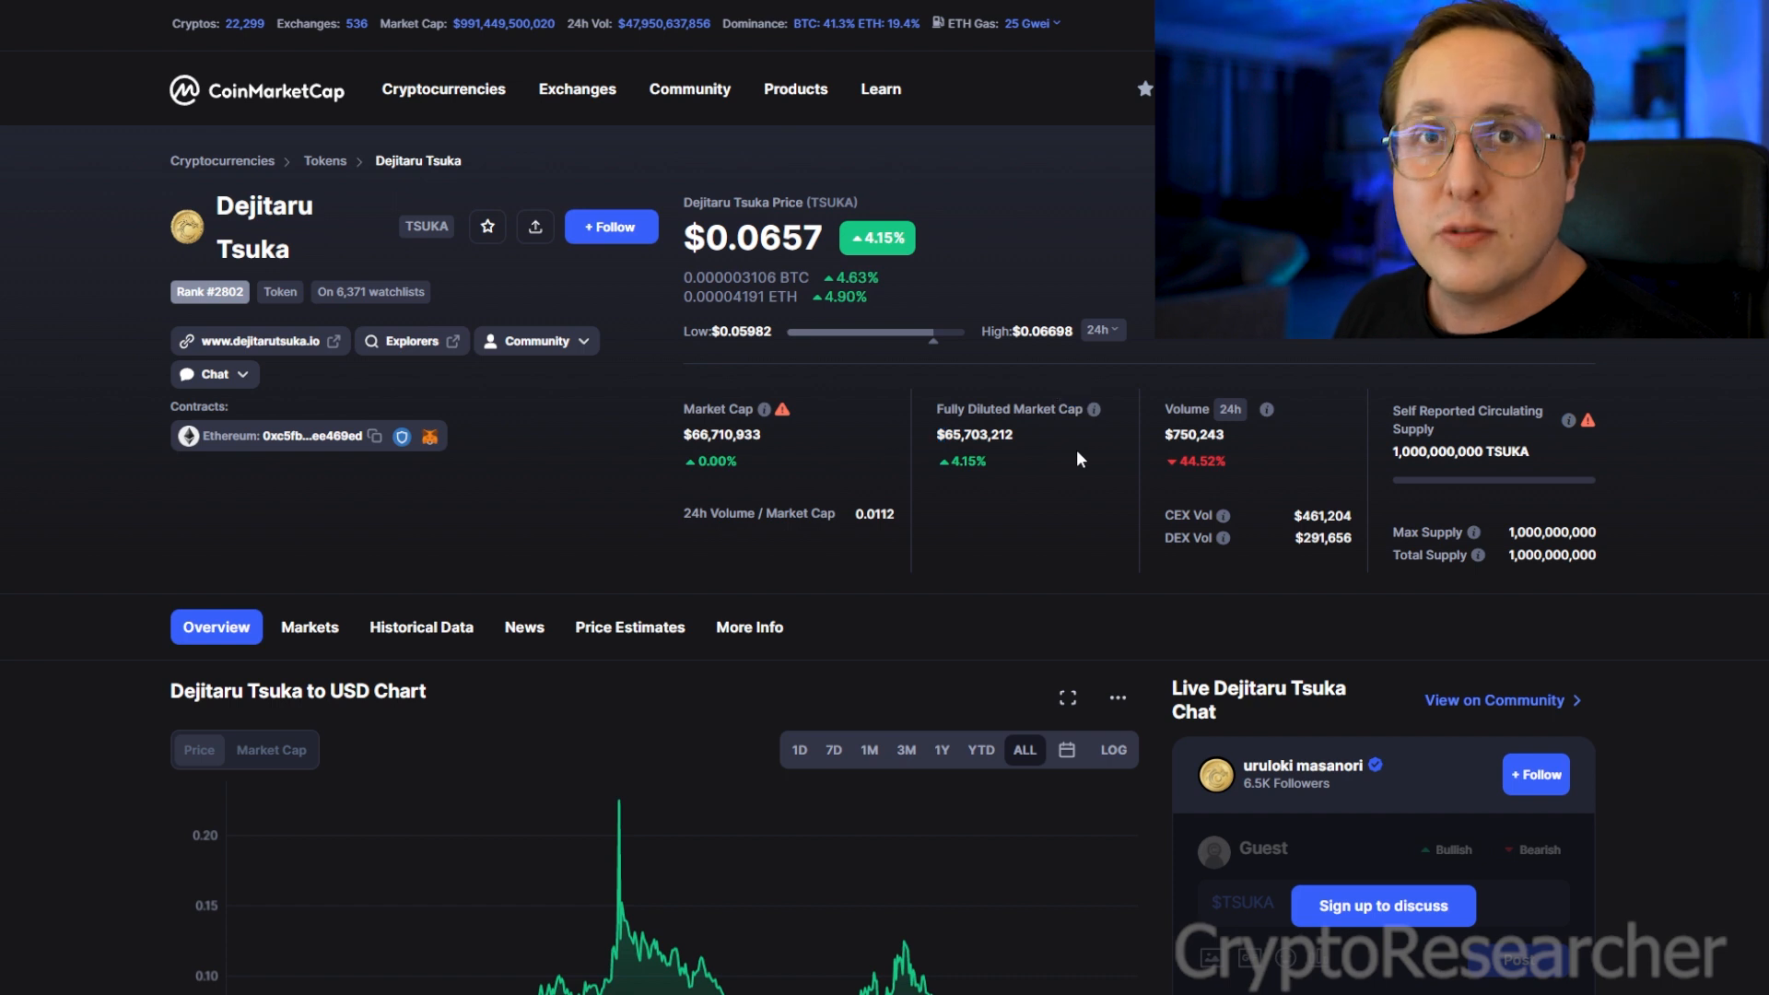
- Highlight the 24h volume figure, then scroll the Tsuka site past the lore text to the link icons
{"action": "double_click", "coordinate": [1192, 434]}
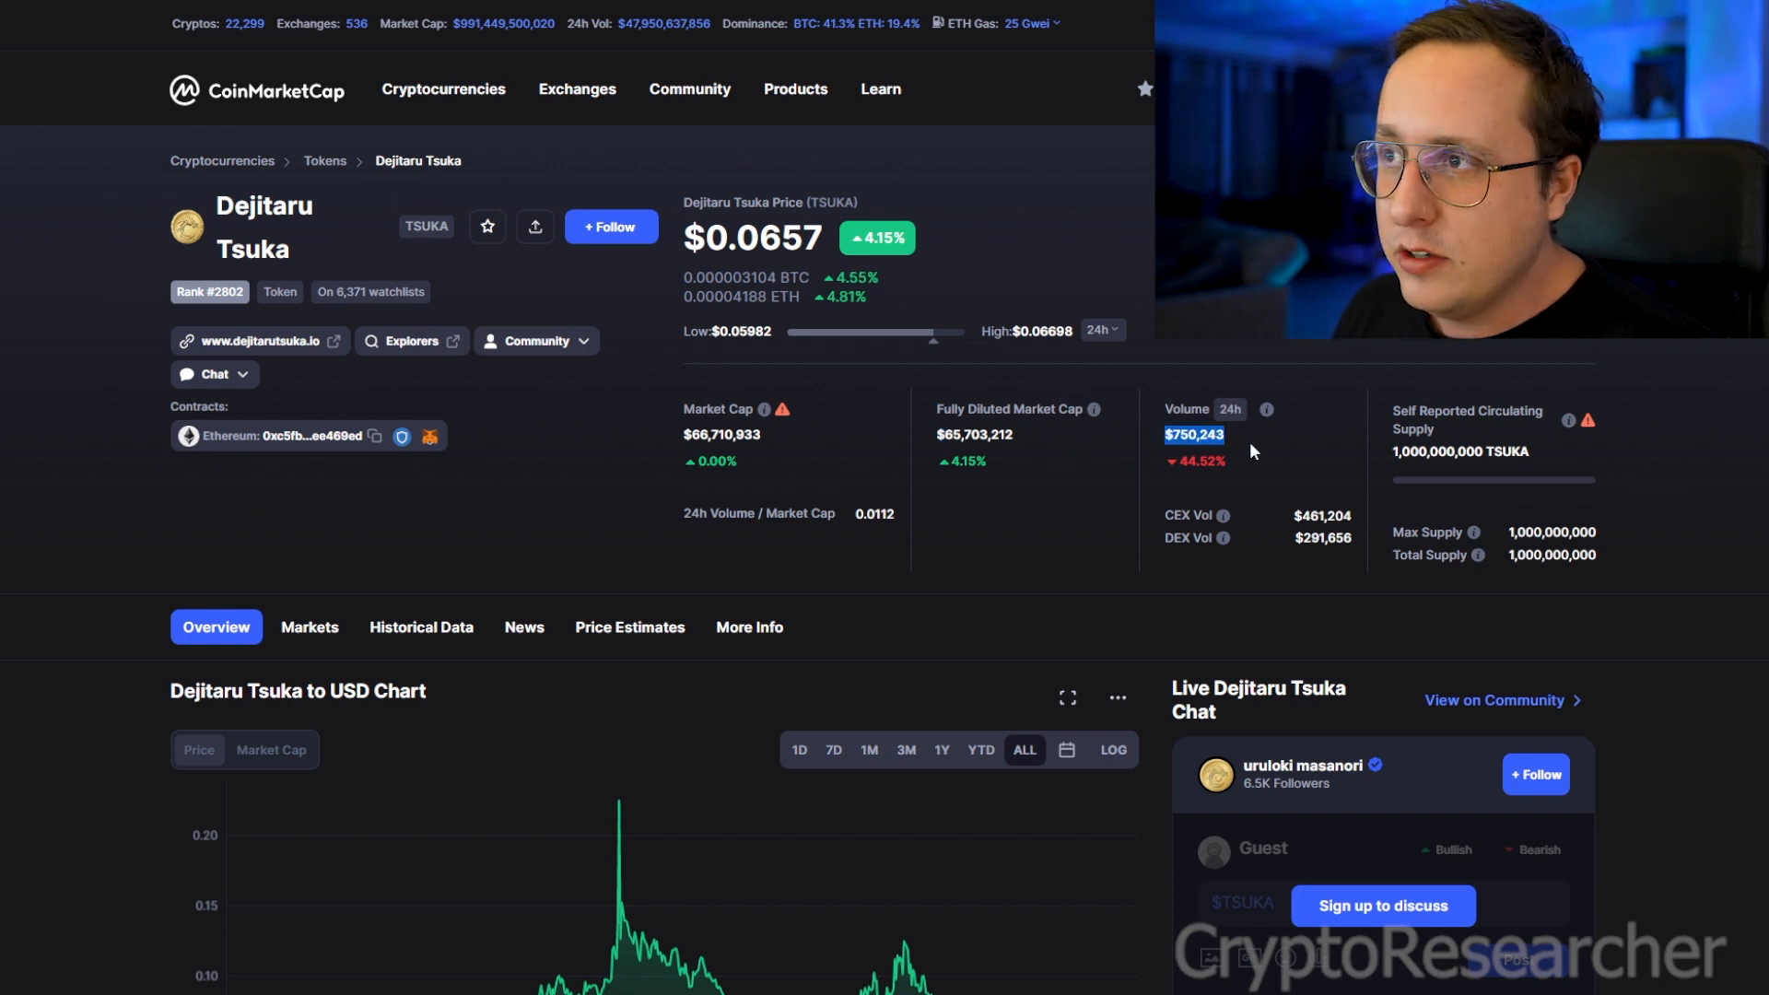
{"action": "mouse_move", "coordinate": [504, 105]}
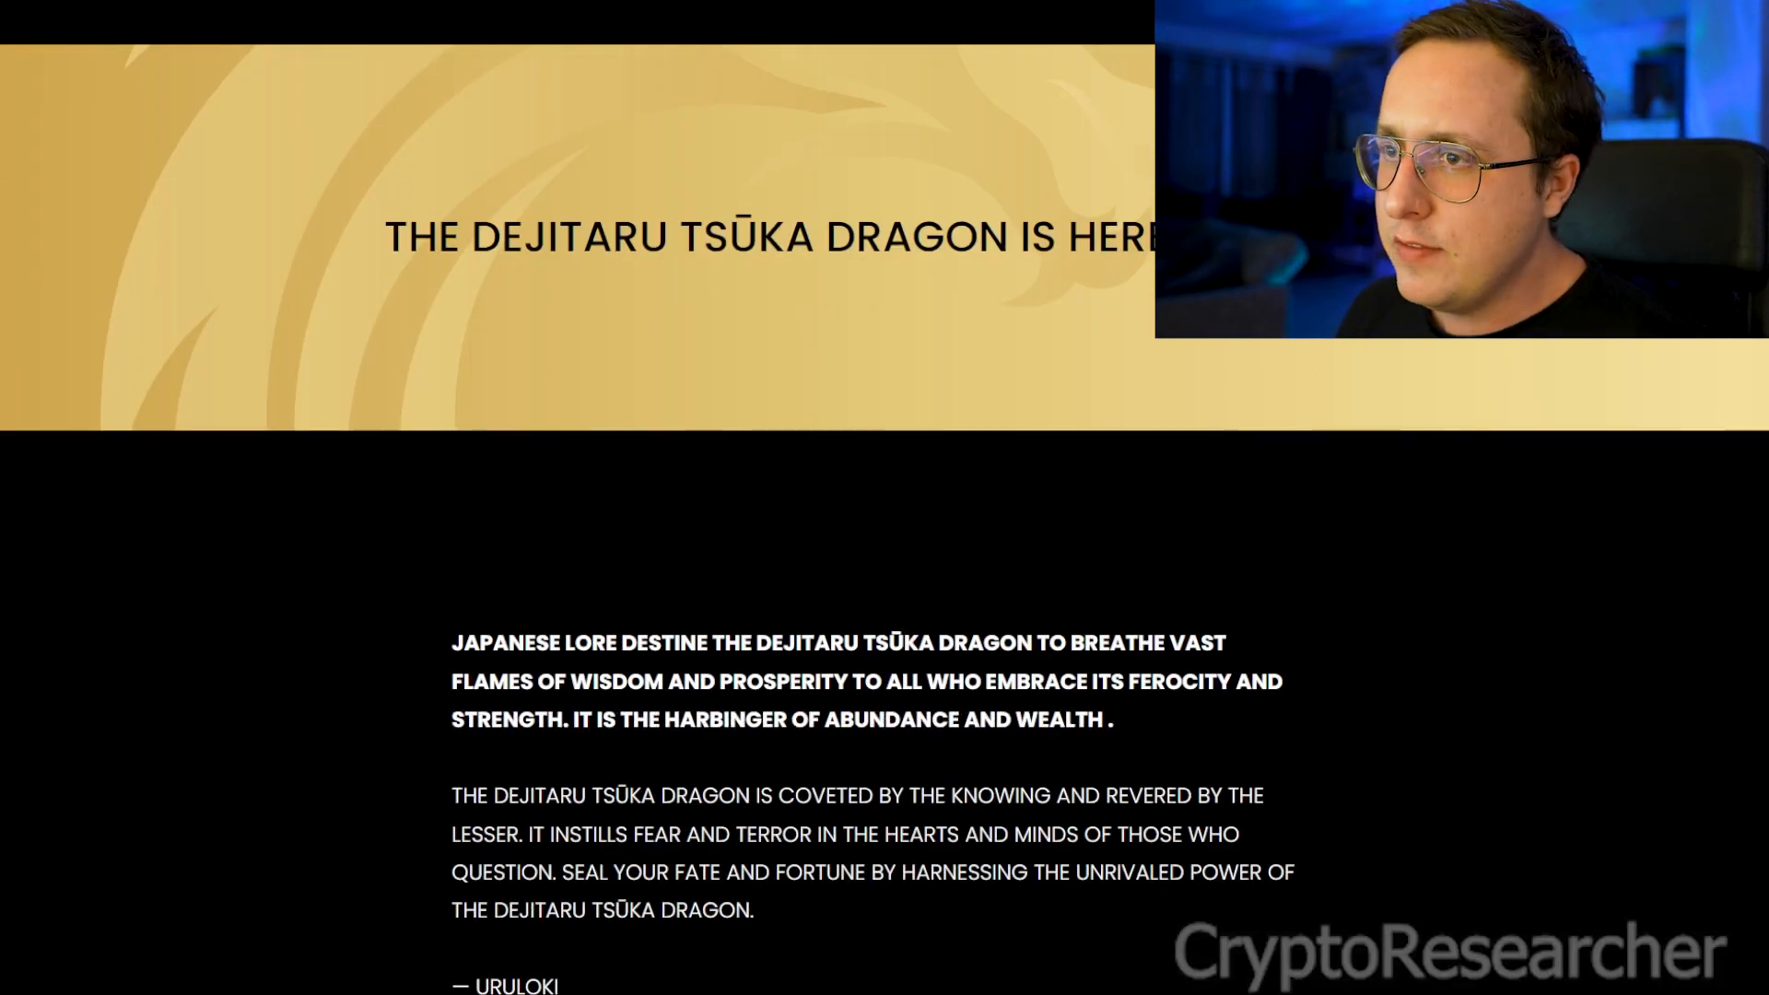
{"action": "scroll", "scroll_direction": "down", "scroll_amount": 3}
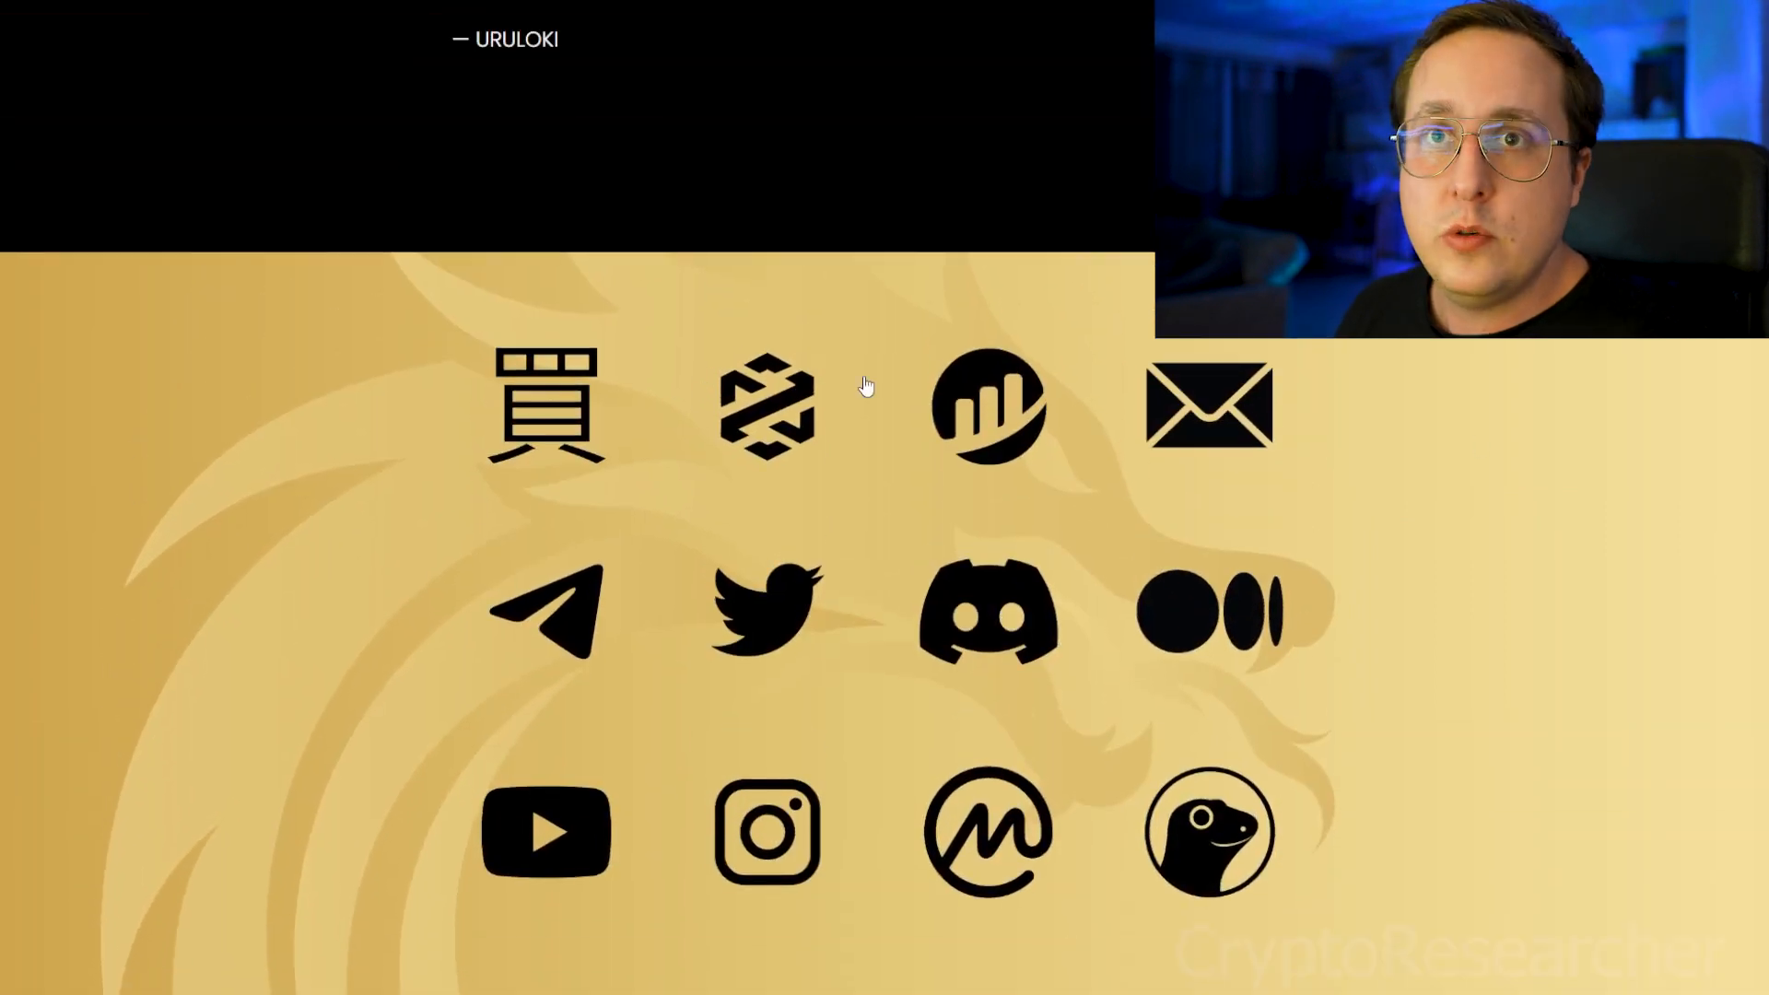
{"action": "mouse_move", "coordinate": [1101, 572]}
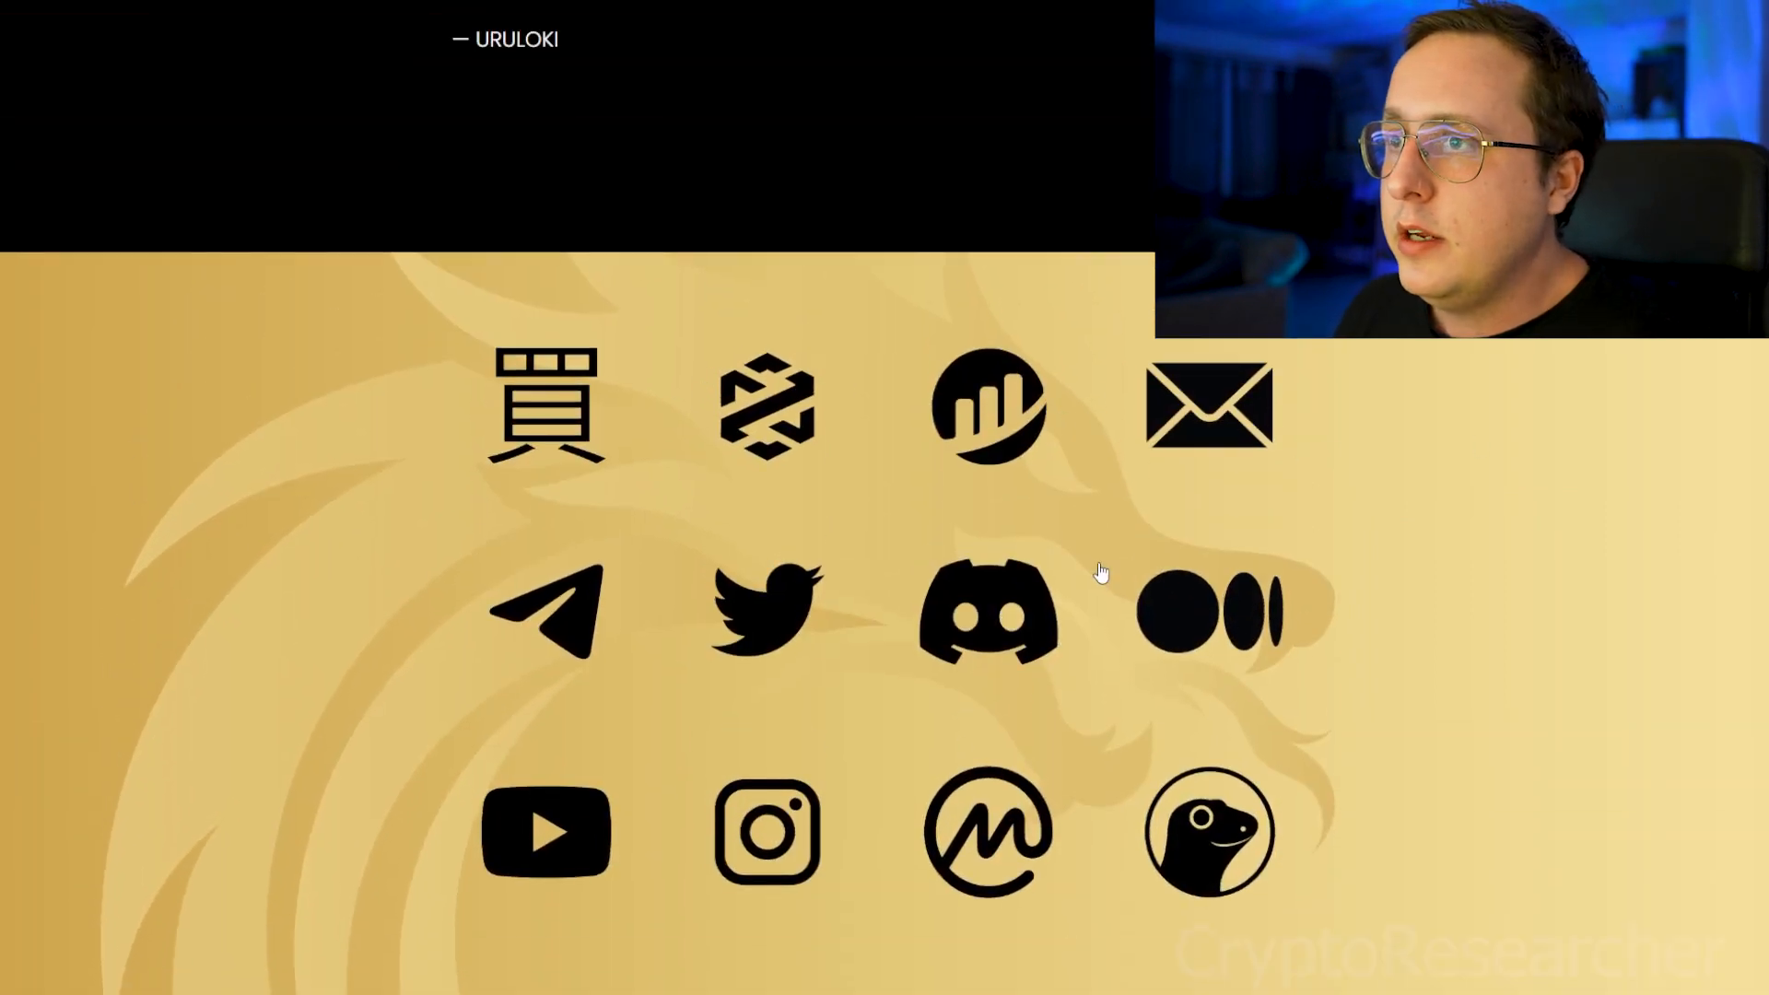
{"action": "mouse_move", "coordinate": [952, 666]}
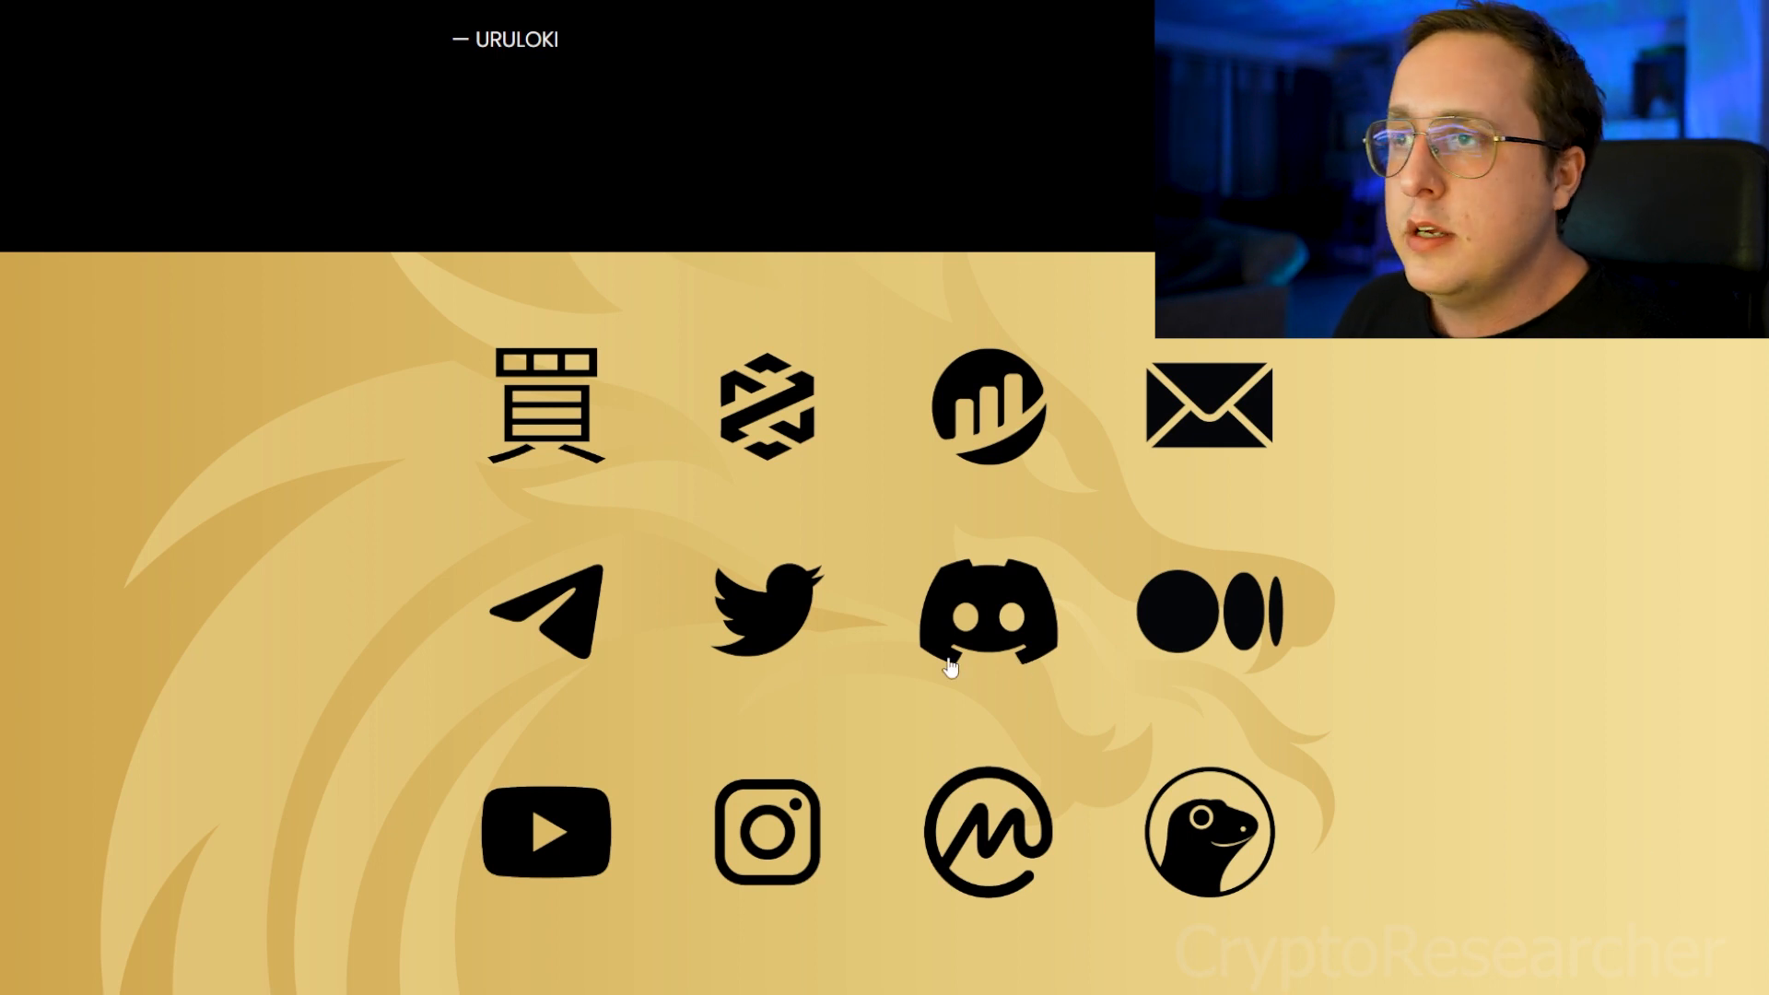
{"action": "mouse_move", "coordinate": [1580, 409]}
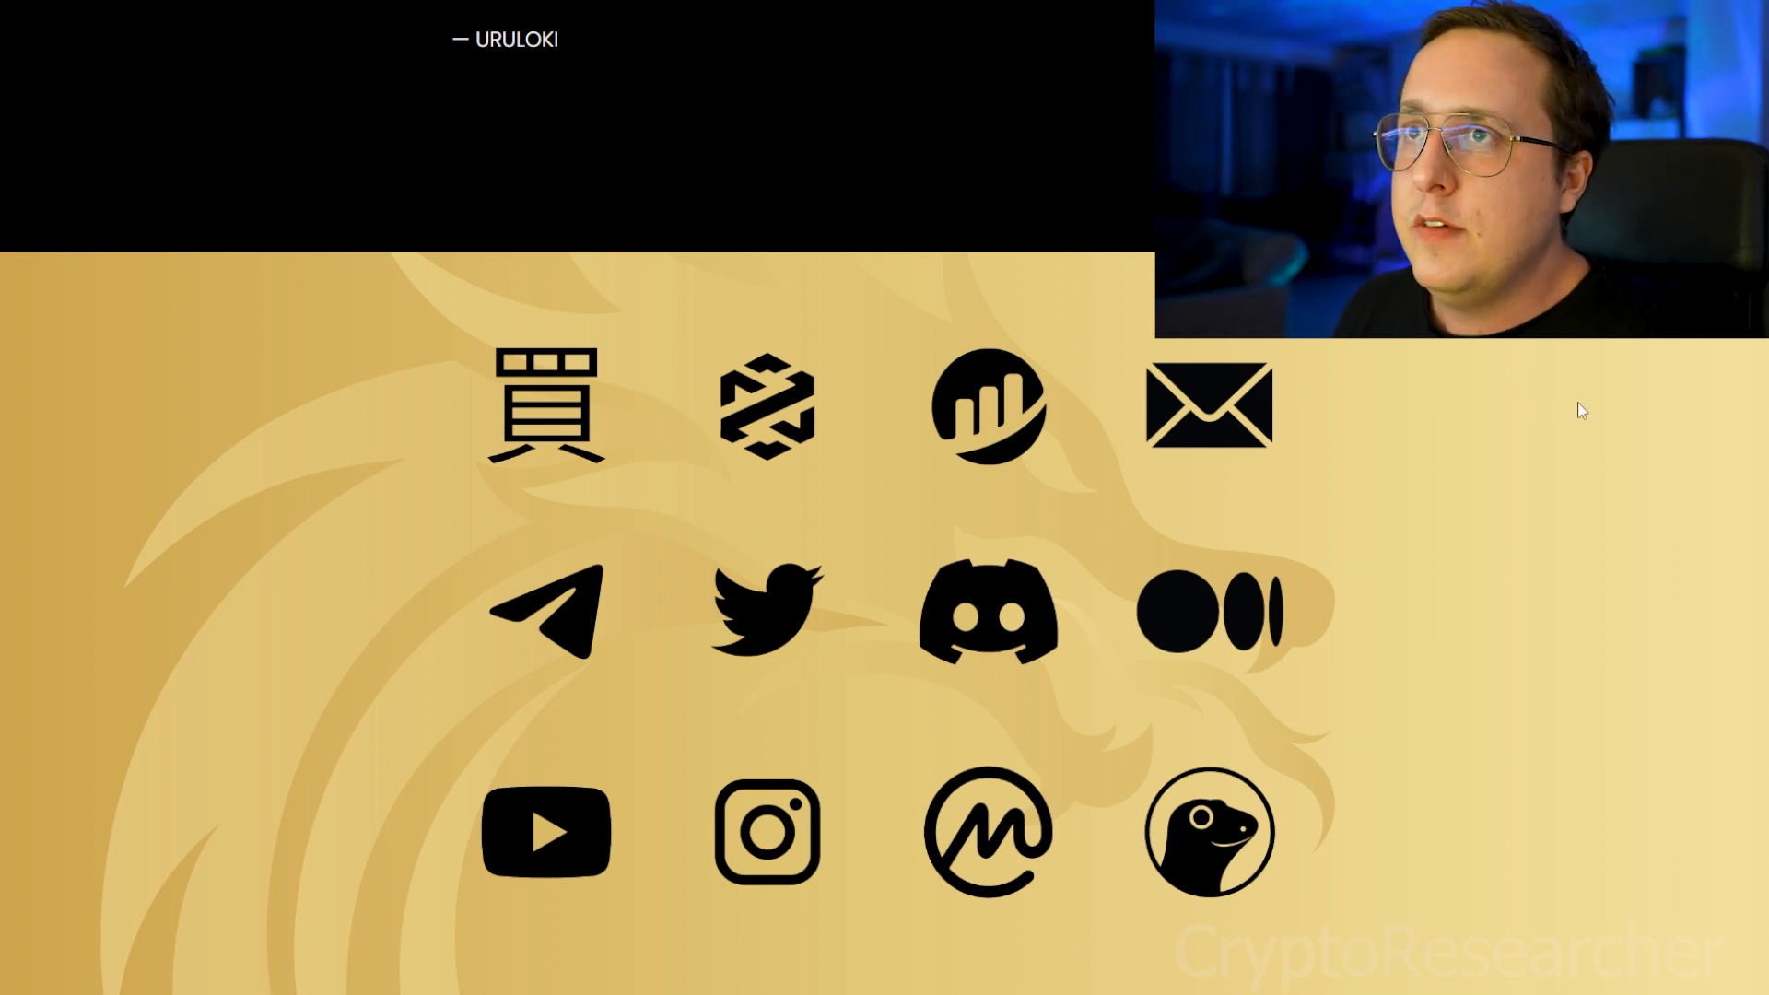
{"action": "scroll", "scroll_direction": "down", "scroll_amount": 3}
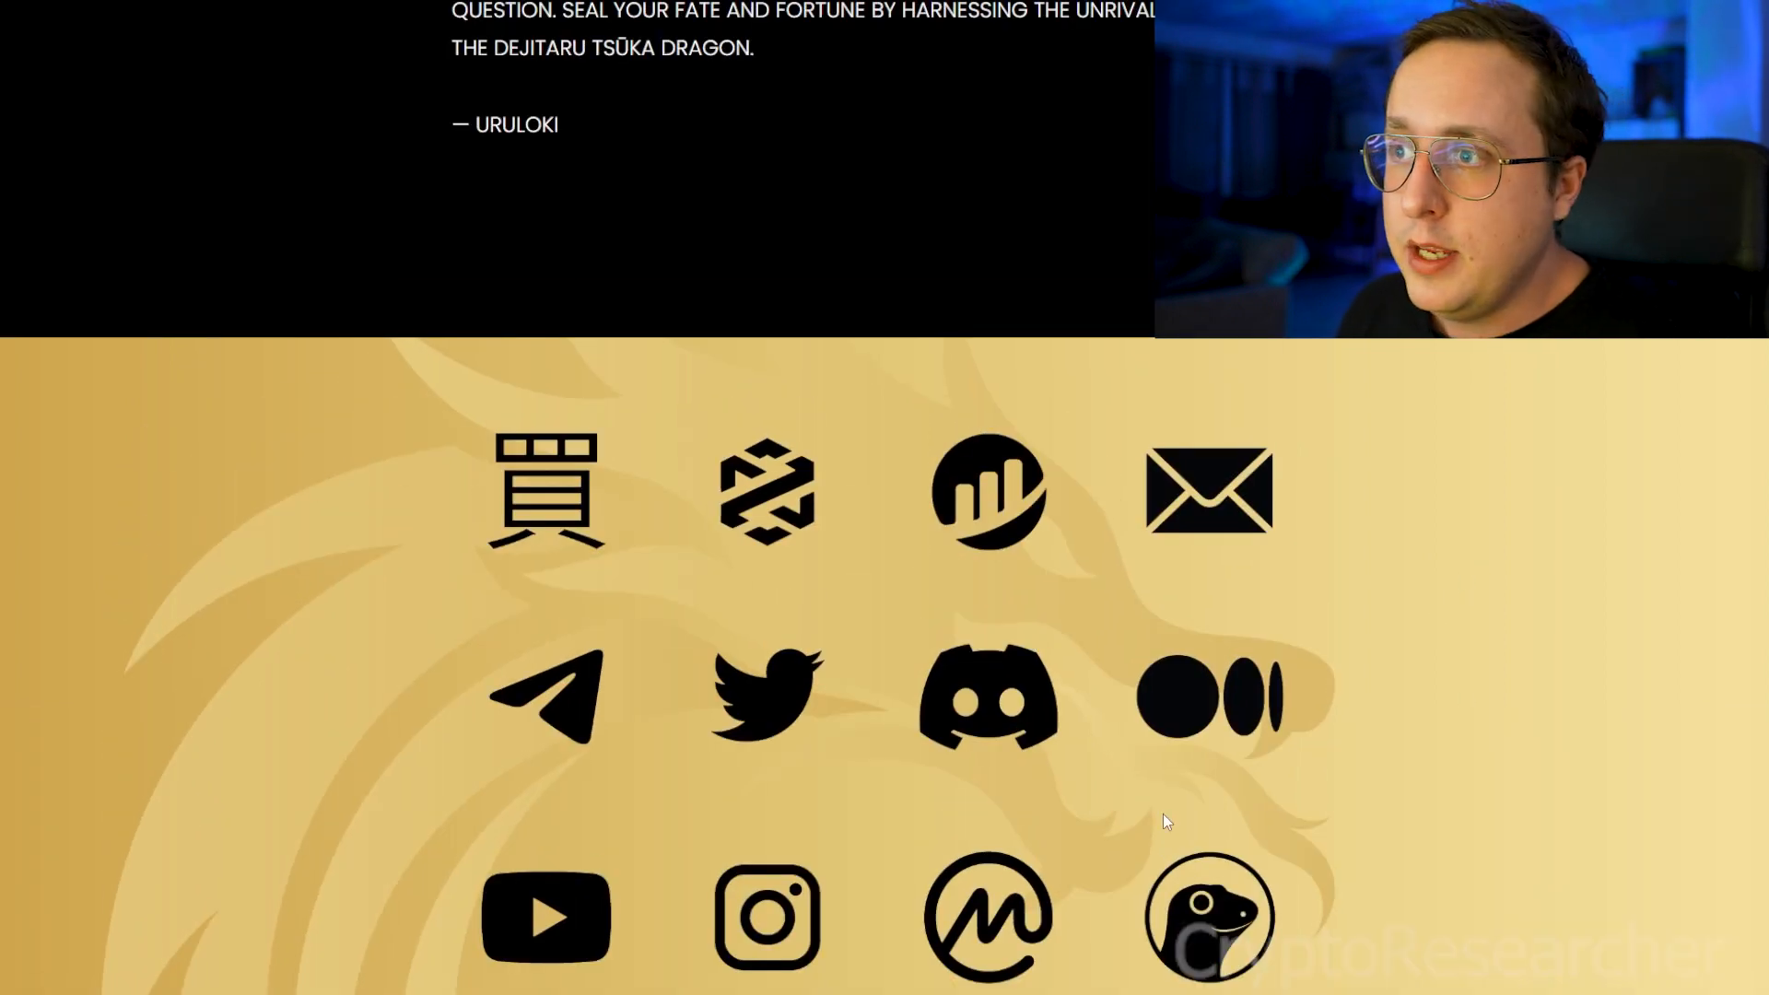
{"action": "left_click", "coordinate": [986, 697]}
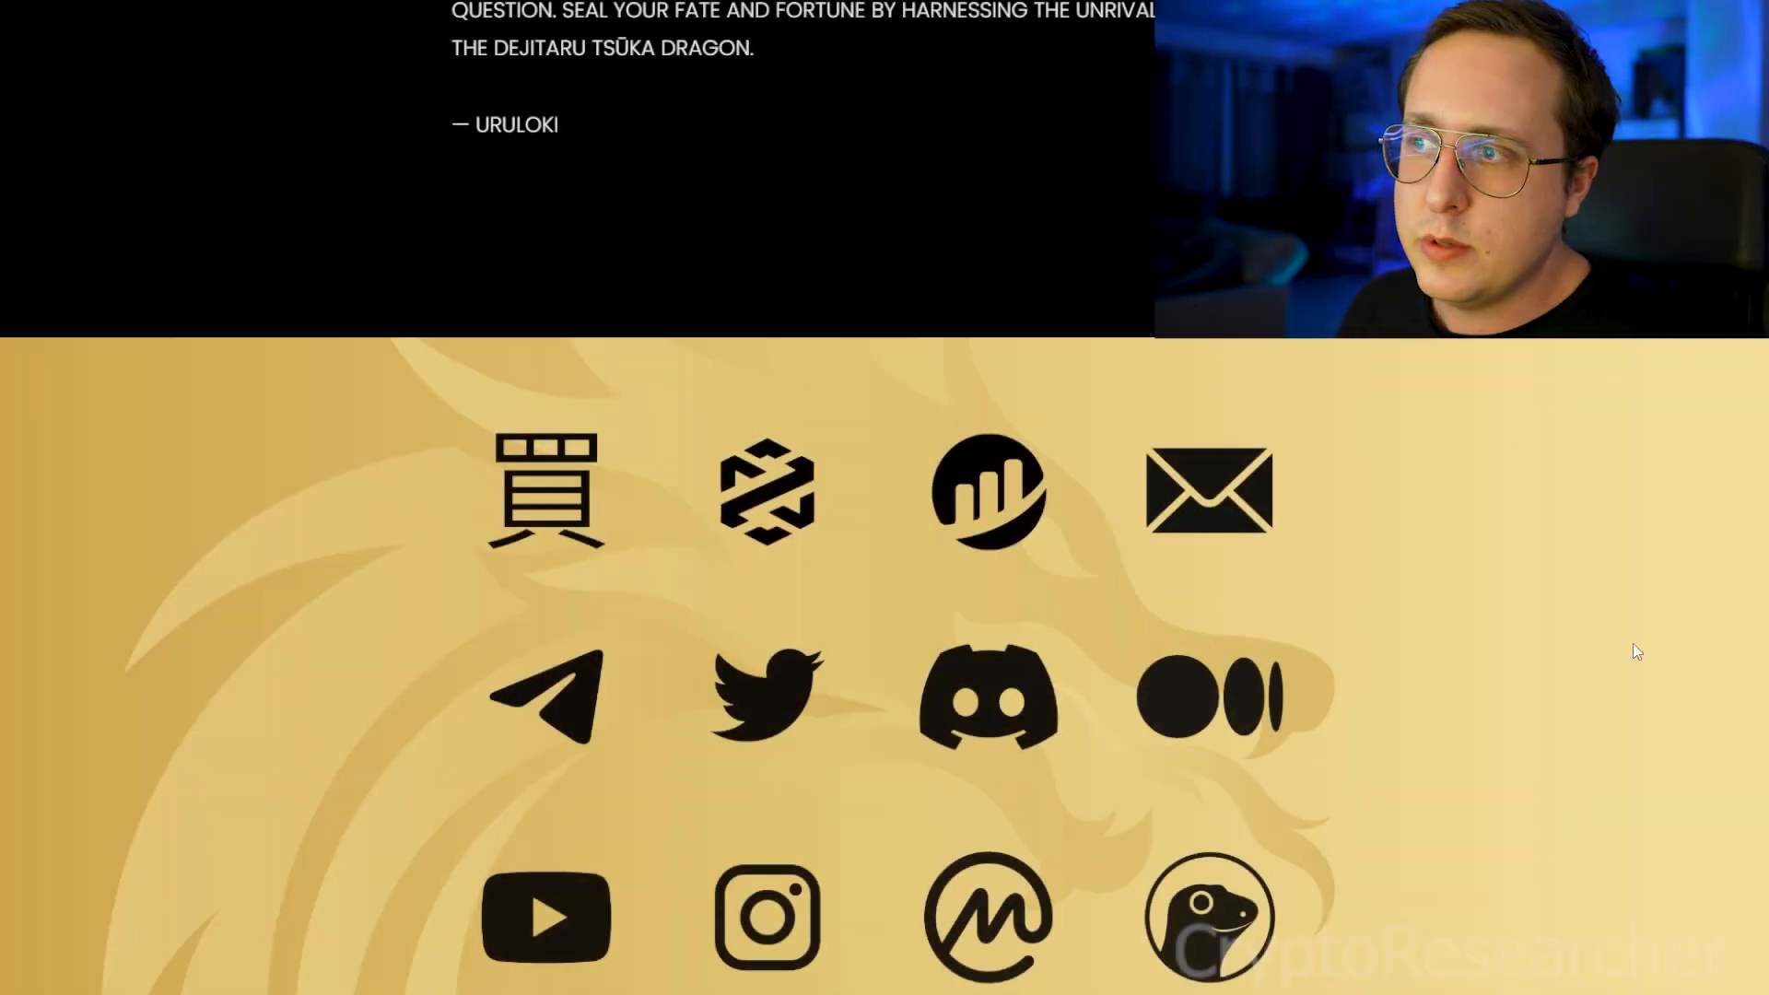
{"action": "mouse_move", "coordinate": [1524, 702]}
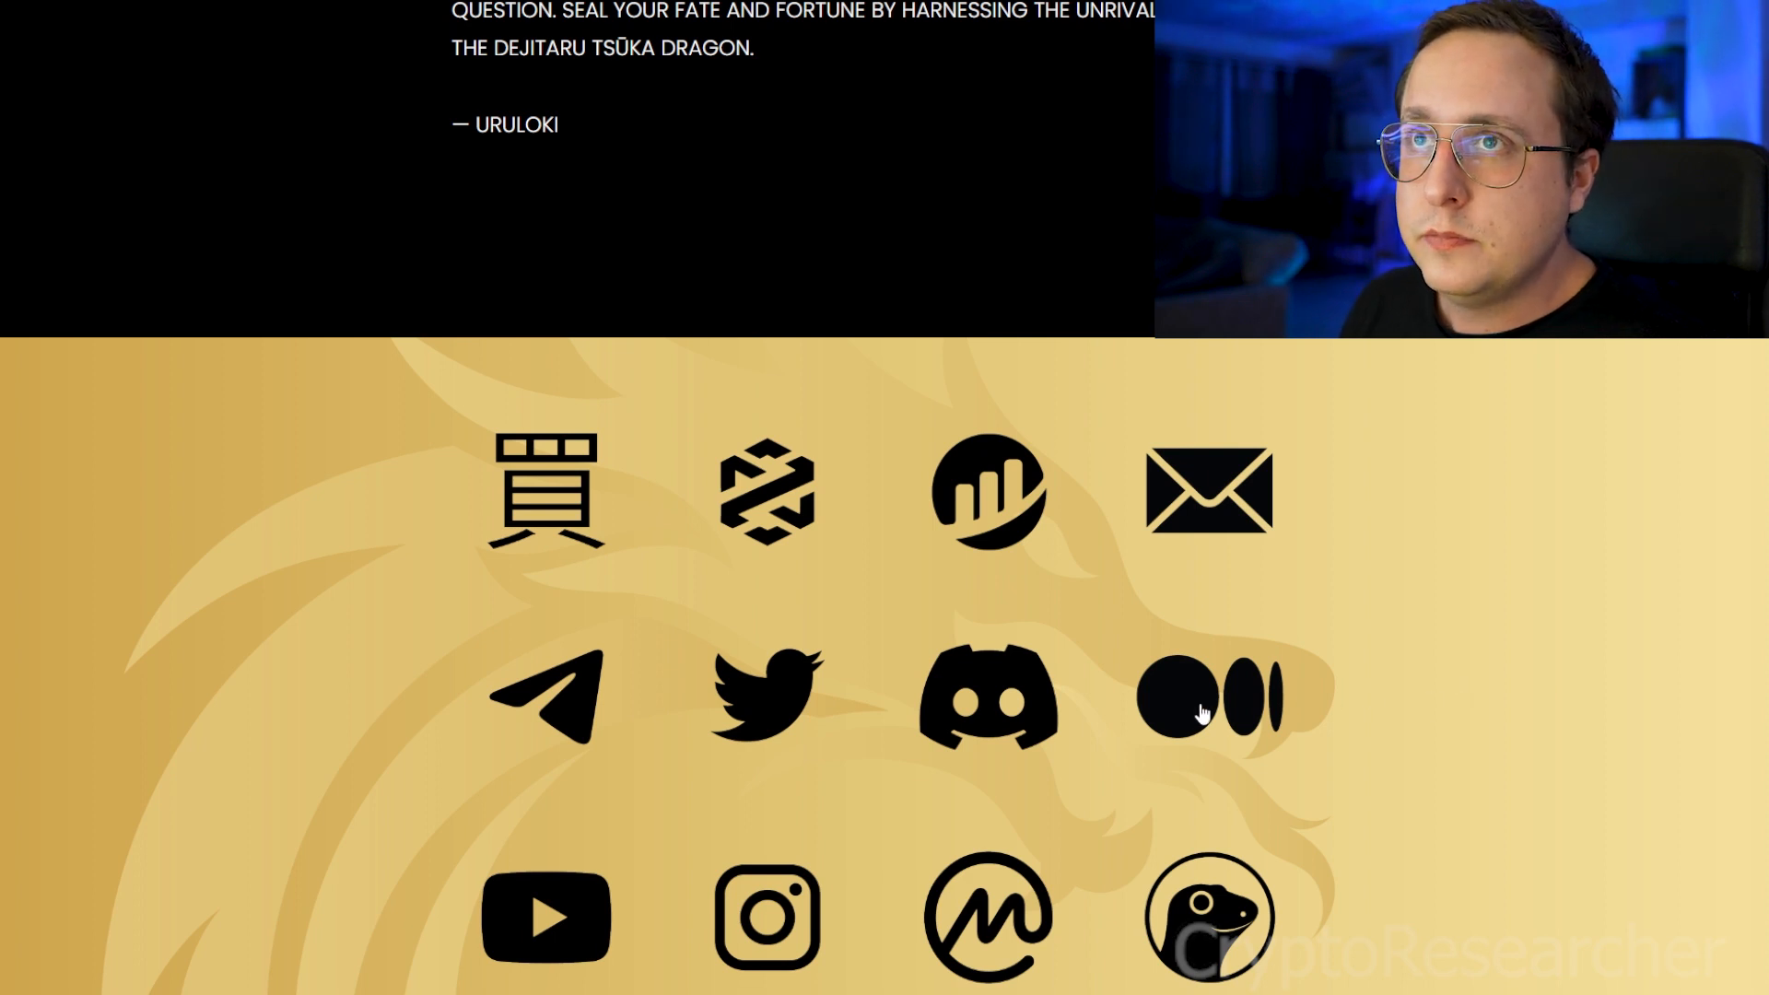
{"action": "left_click", "coordinate": [1209, 696]}
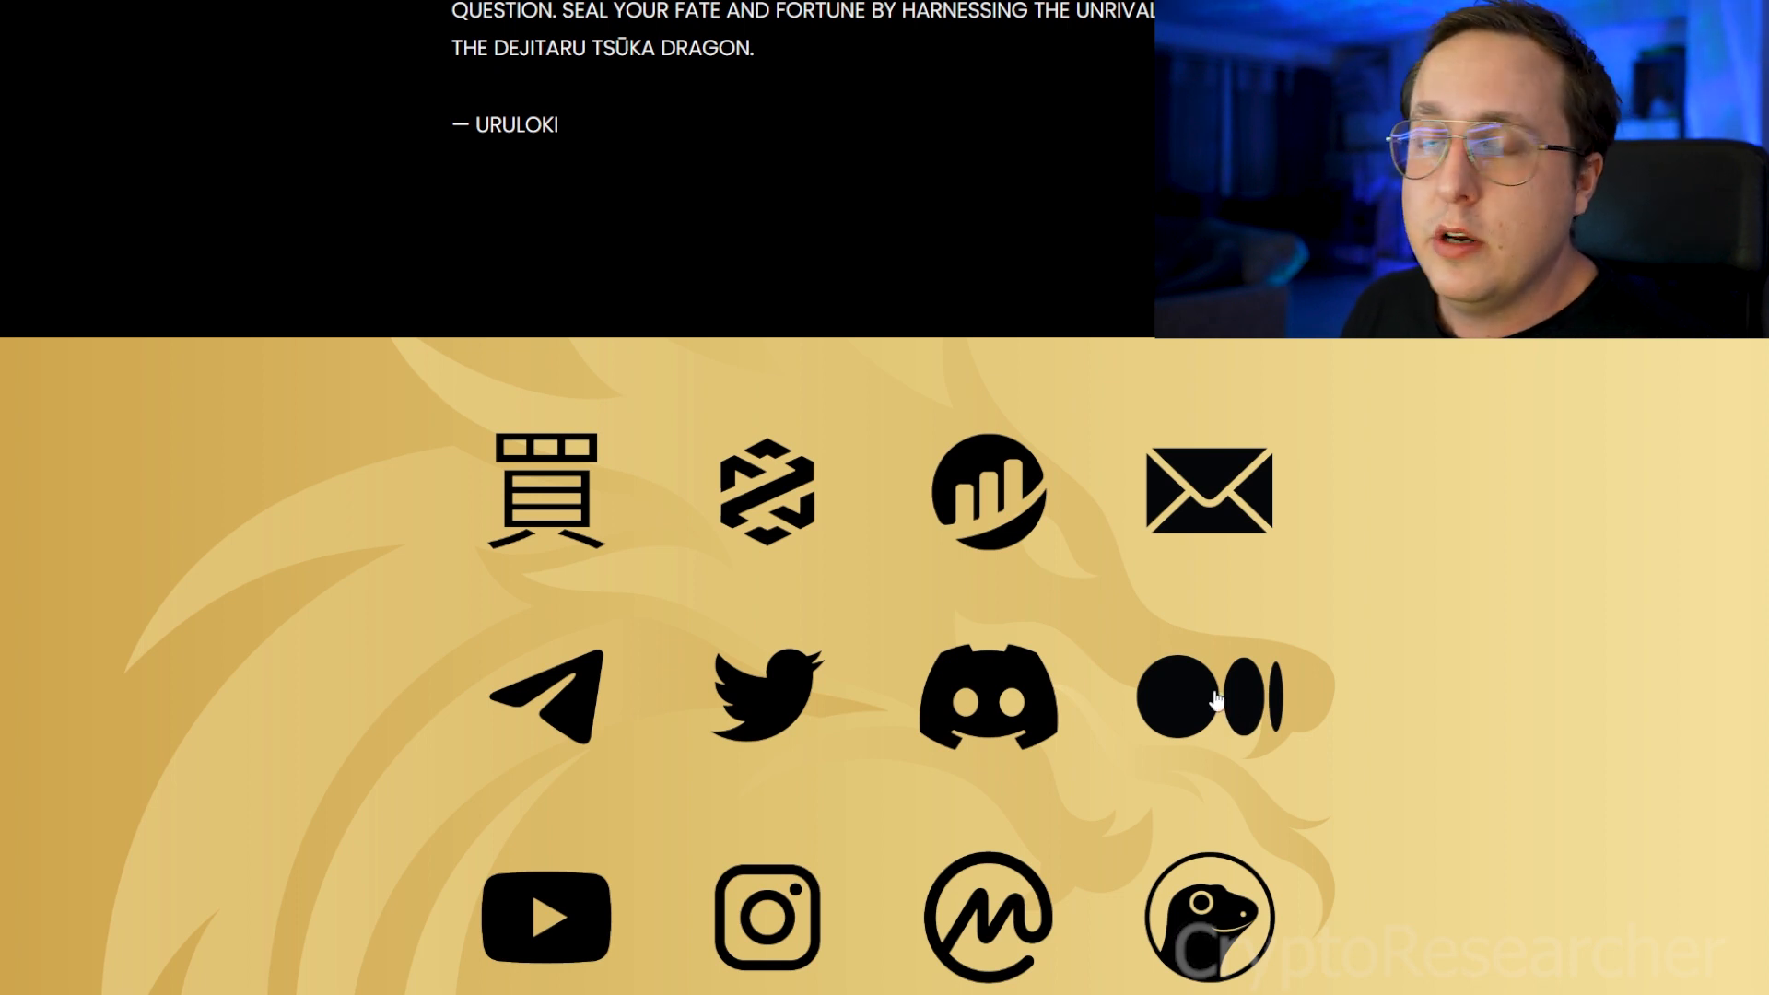
{"action": "mouse_move", "coordinate": [915, 853]}
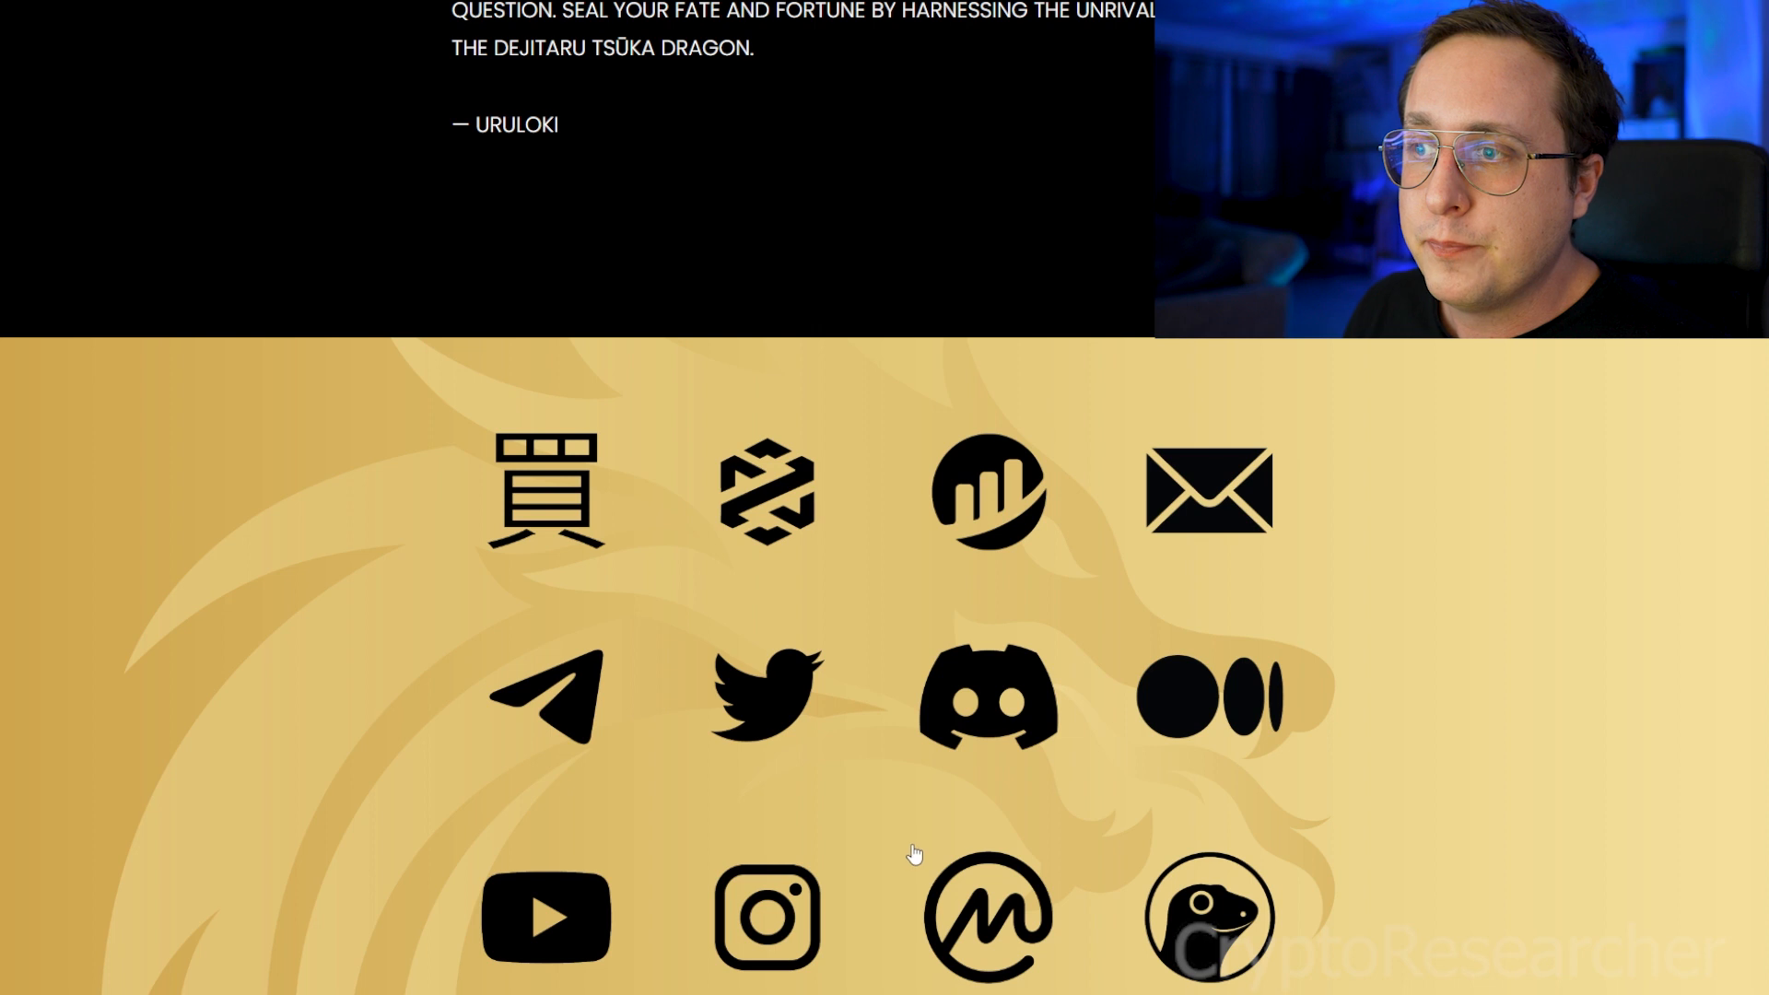
{"action": "left_click", "coordinate": [766, 916]}
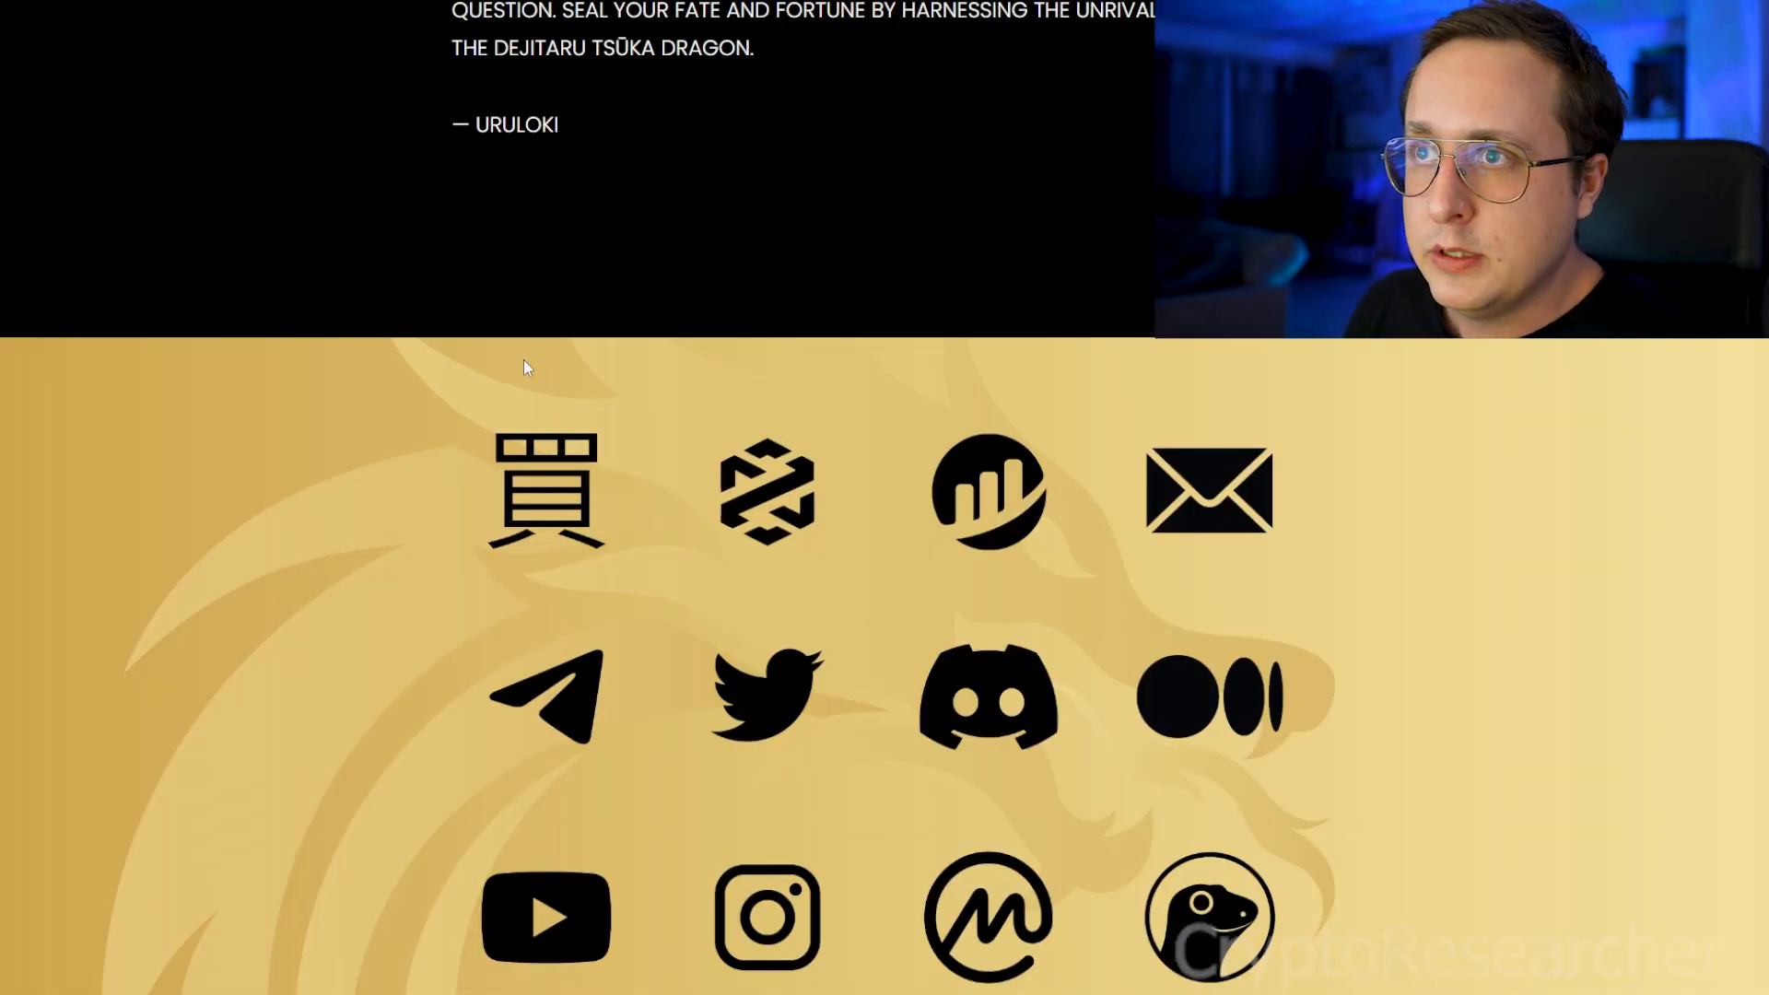
{"action": "scroll", "scroll_direction": "up", "scroll_amount": 3}
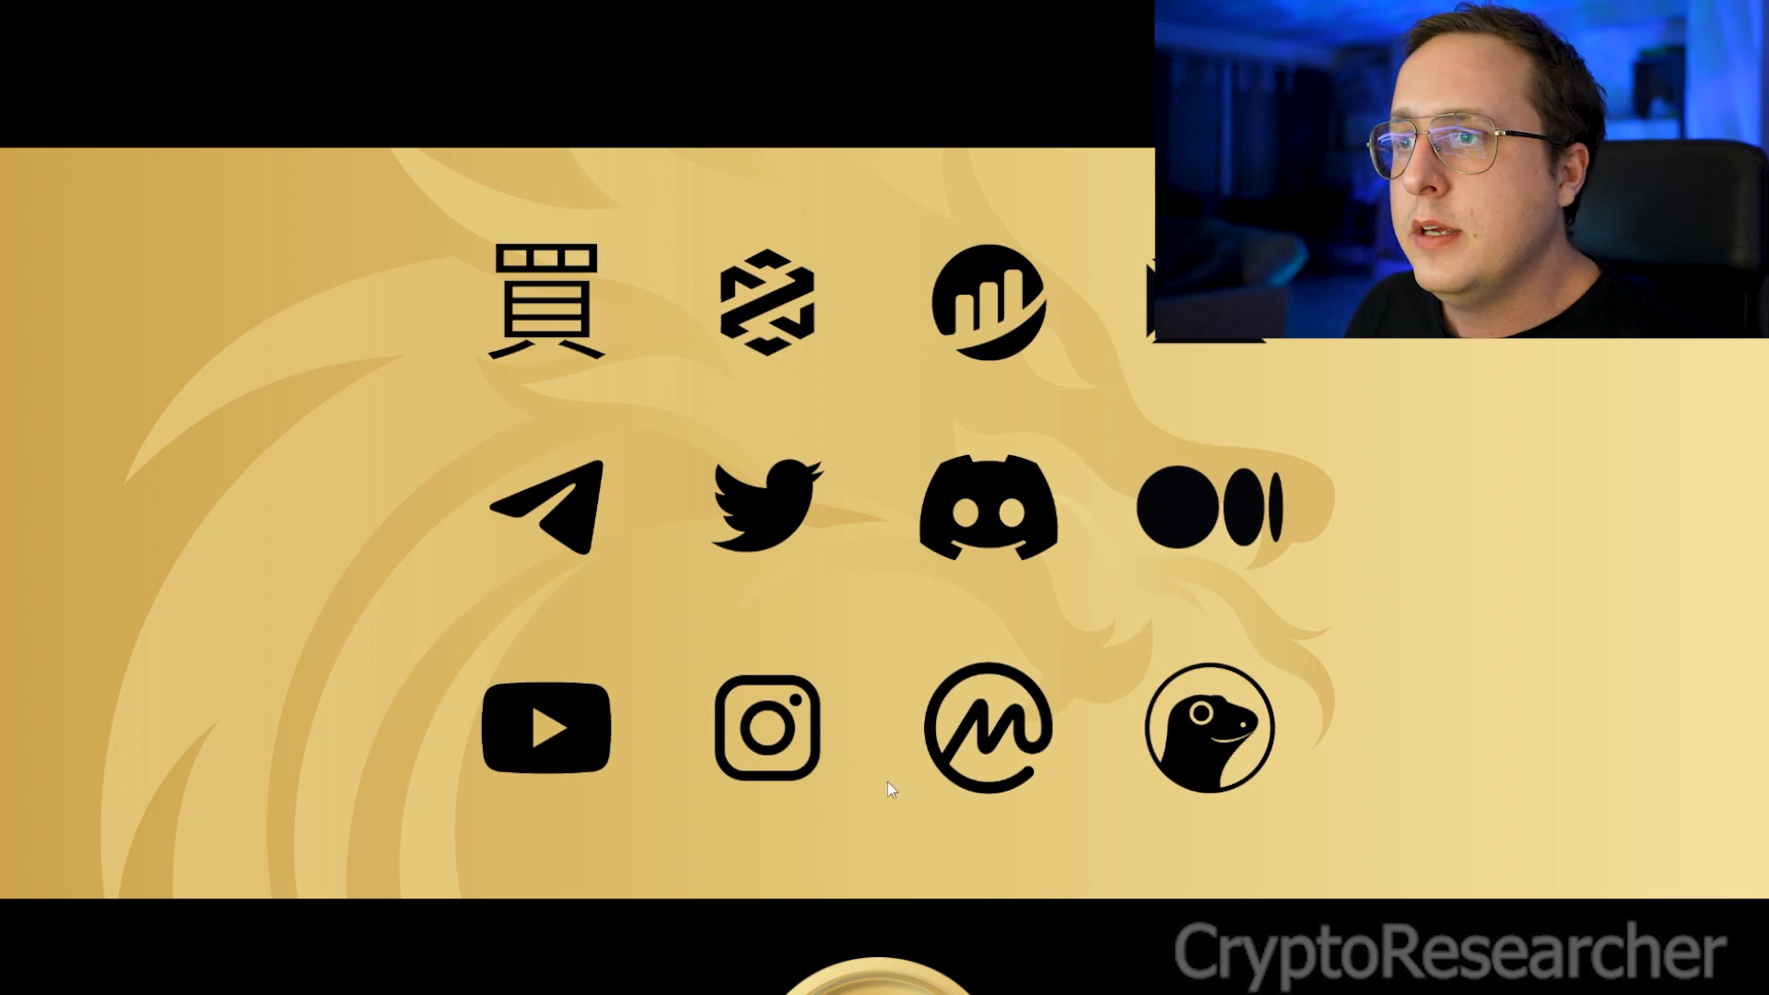
- Open the Tsuka Telegram group from the site's link icons and view its recent messages
{"action": "left_click", "coordinate": [546, 726]}
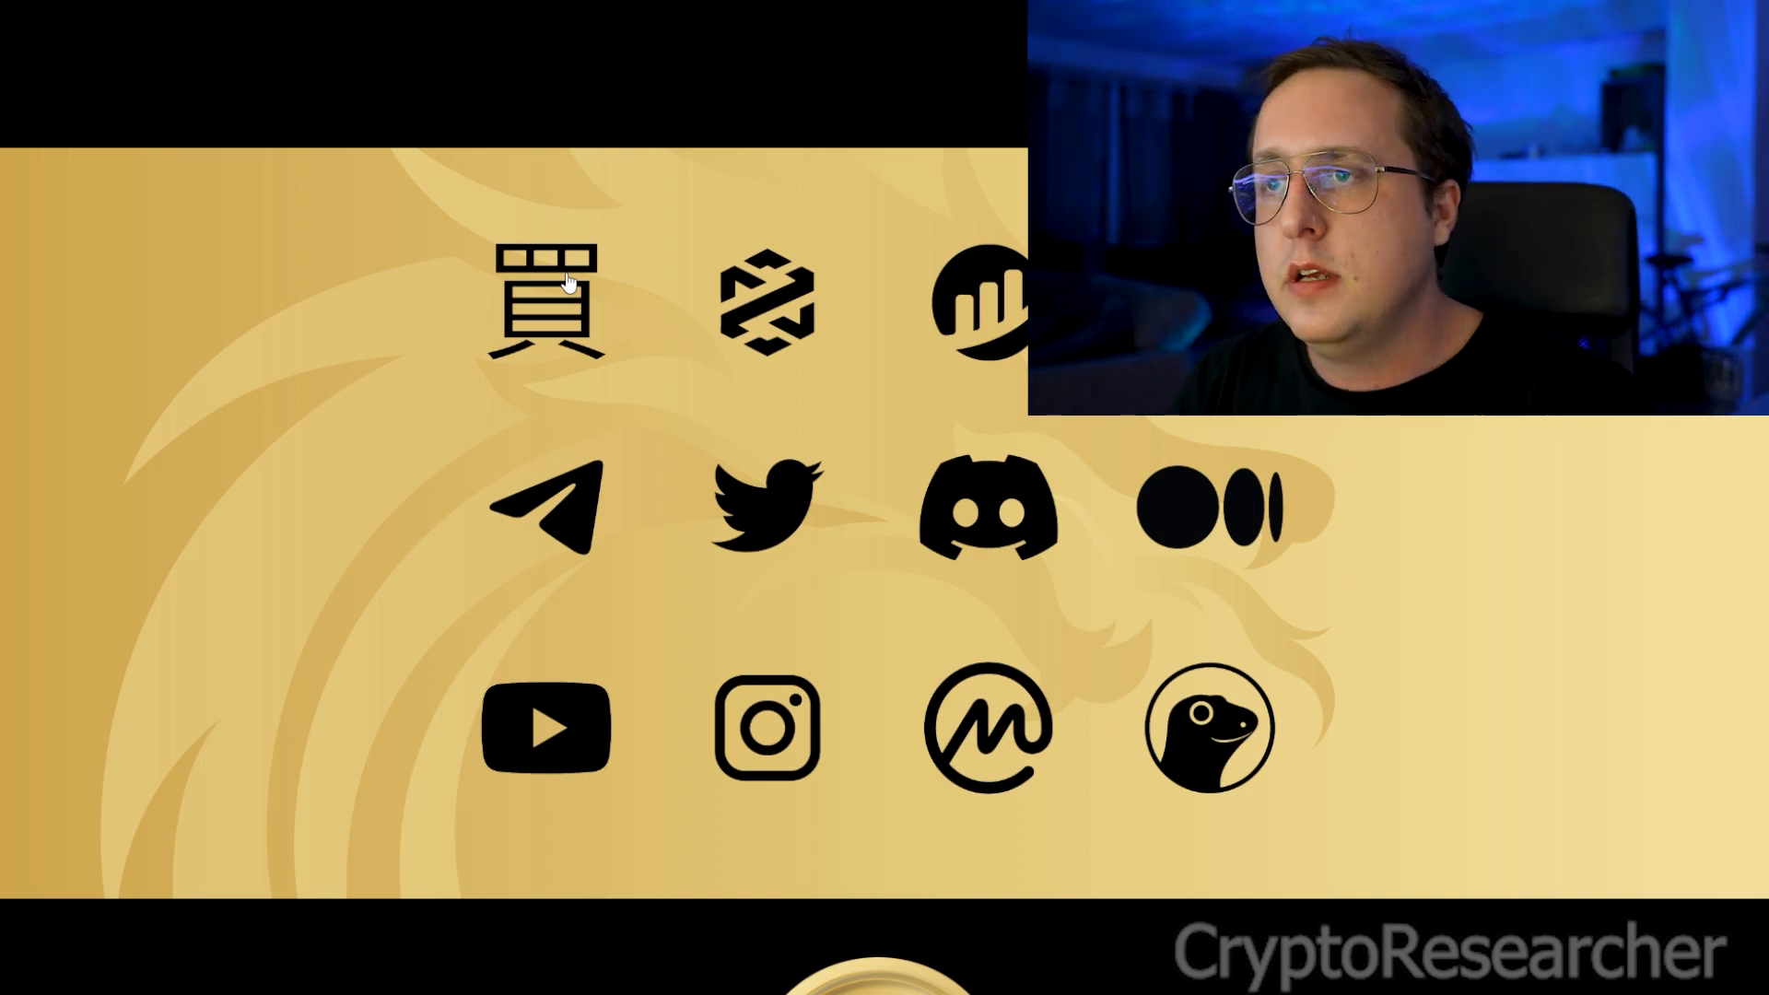
{"action": "mouse_move", "coordinate": [530, 263]}
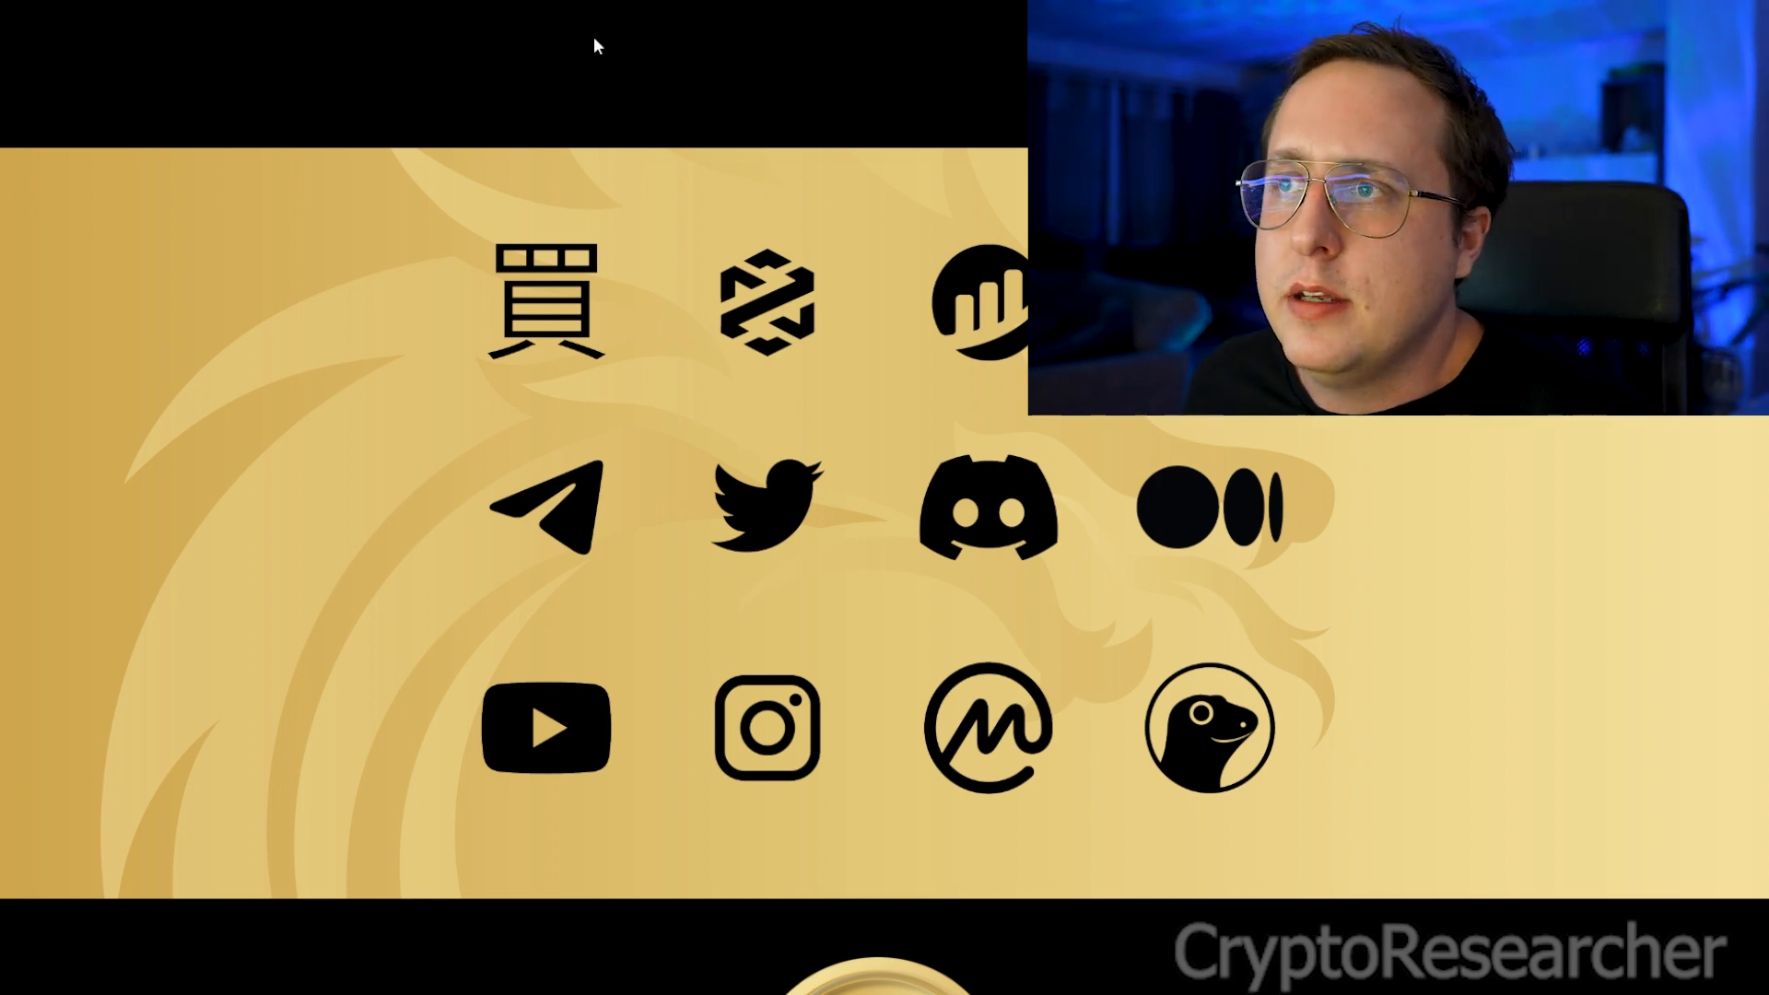
{"action": "mouse_move", "coordinate": [954, 396]}
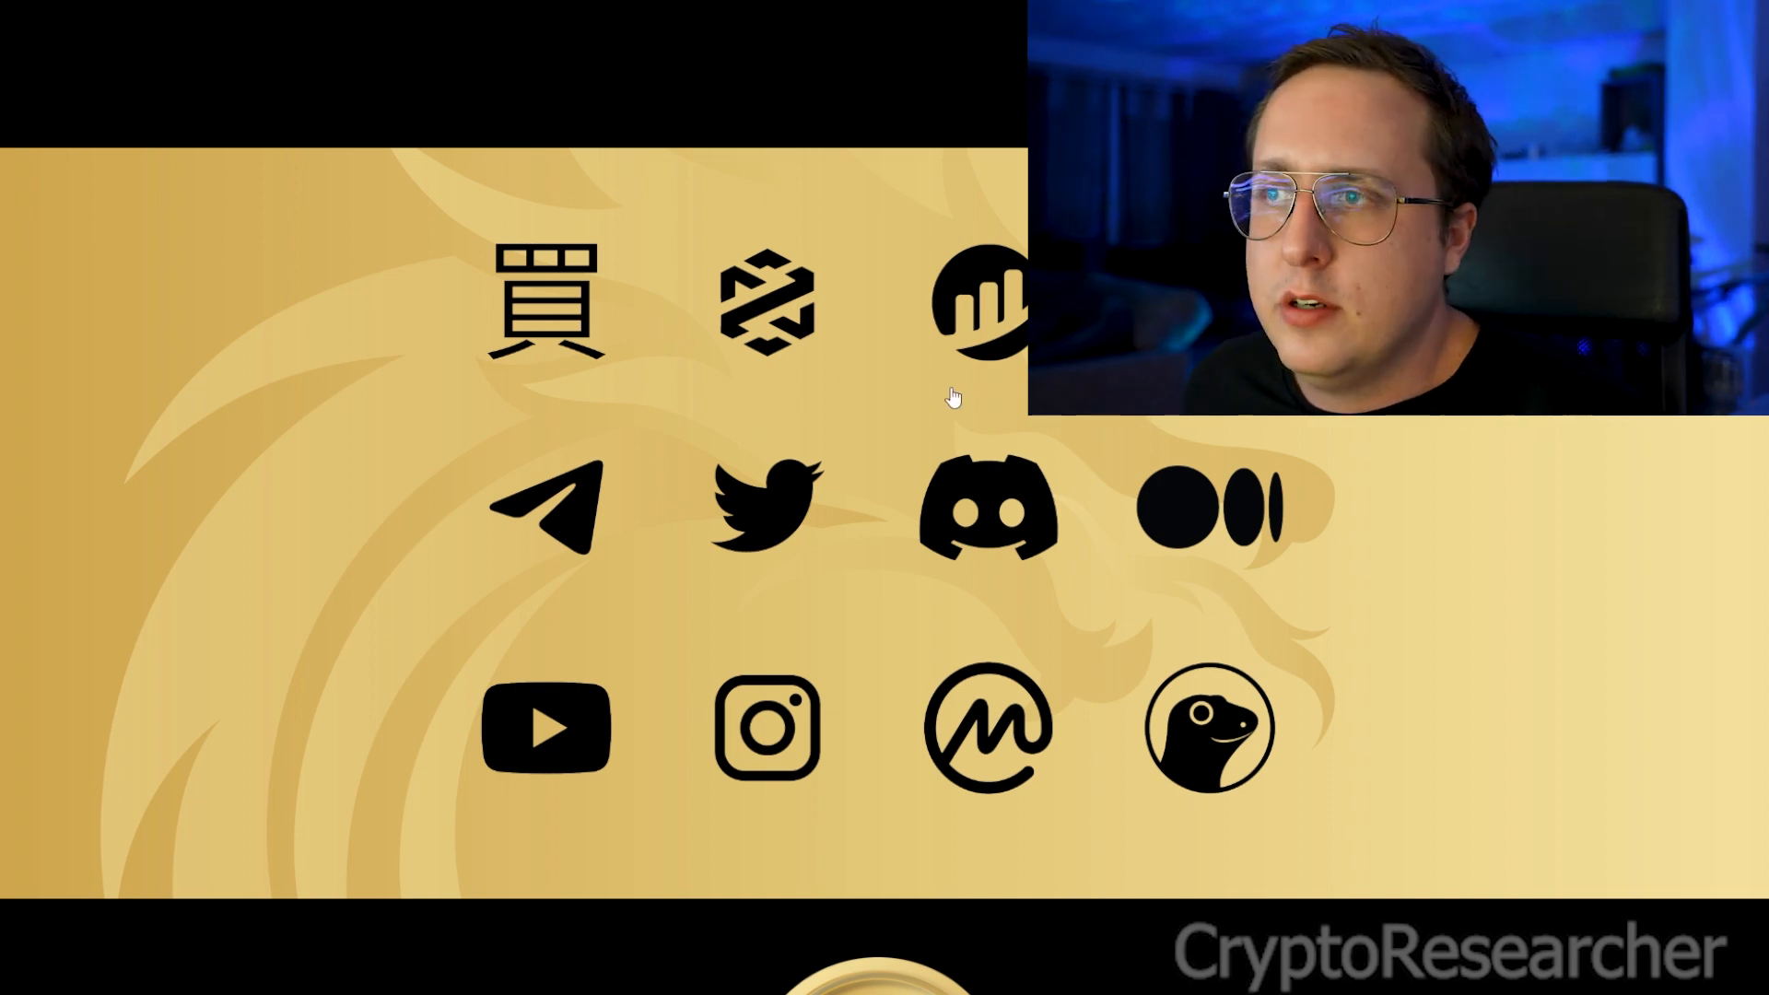
{"action": "mouse_move", "coordinate": [1057, 545]}
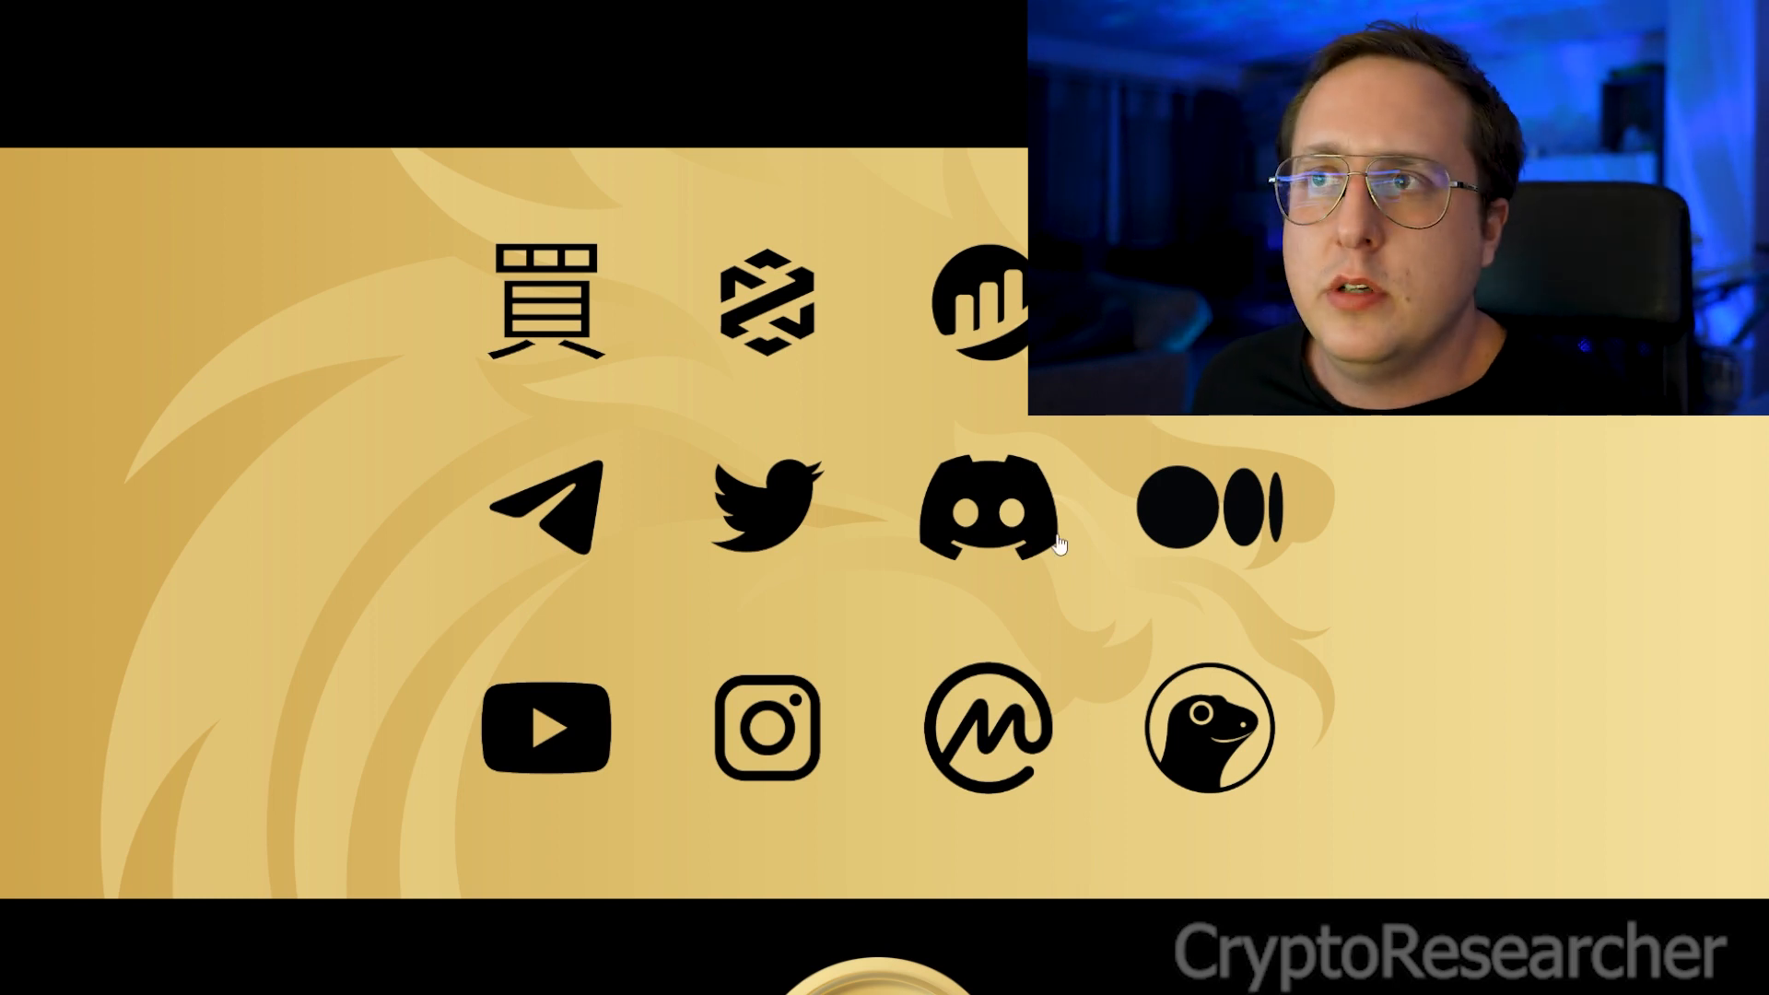
{"action": "mouse_move", "coordinate": [1116, 543]}
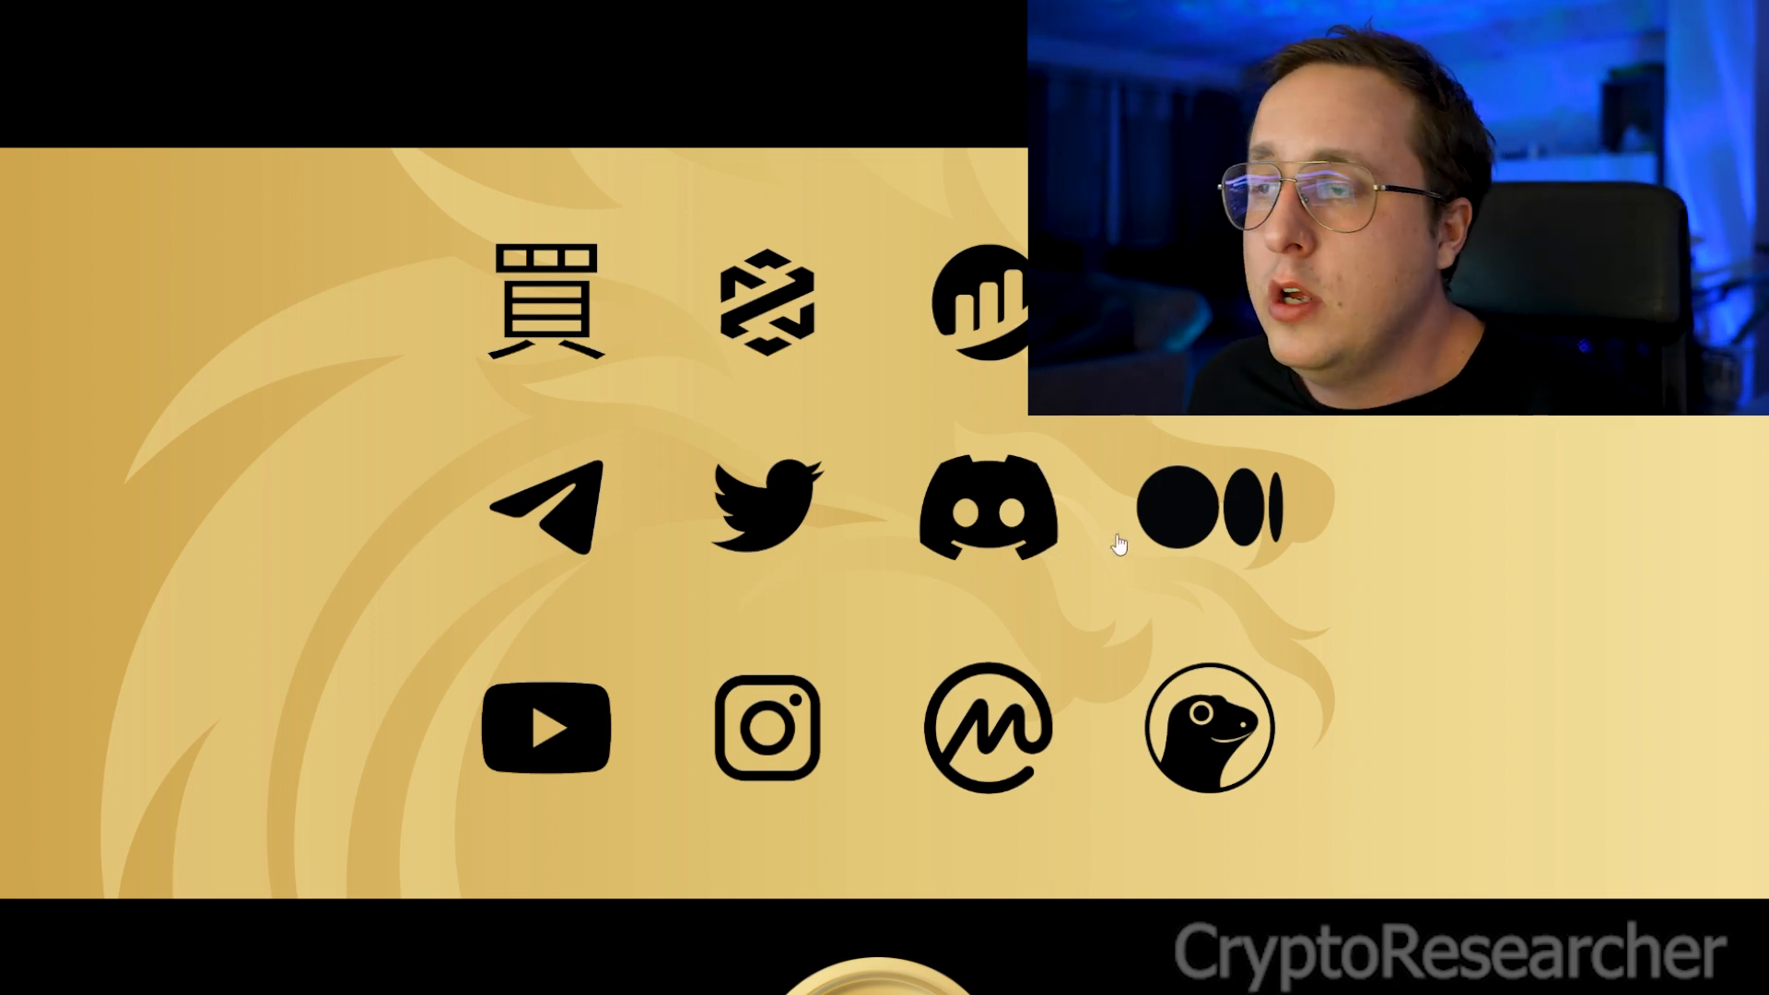
{"action": "mouse_move", "coordinate": [1287, 454]}
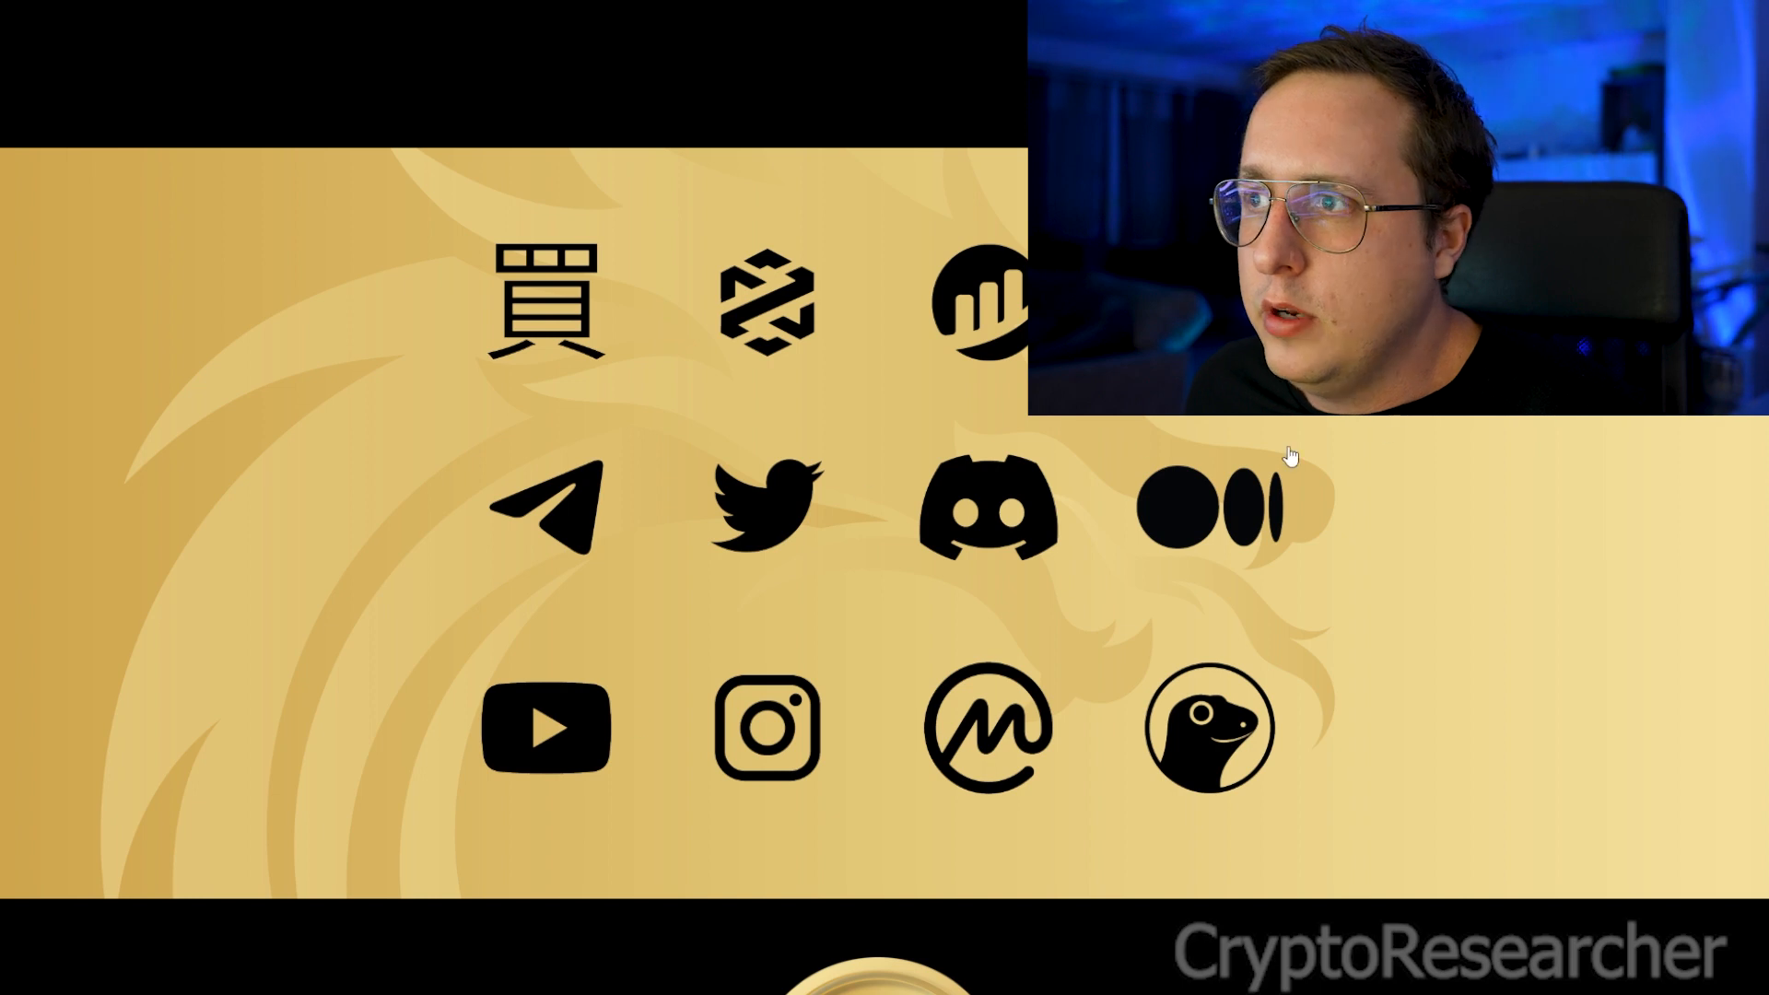
{"action": "mouse_move", "coordinate": [1149, 768]}
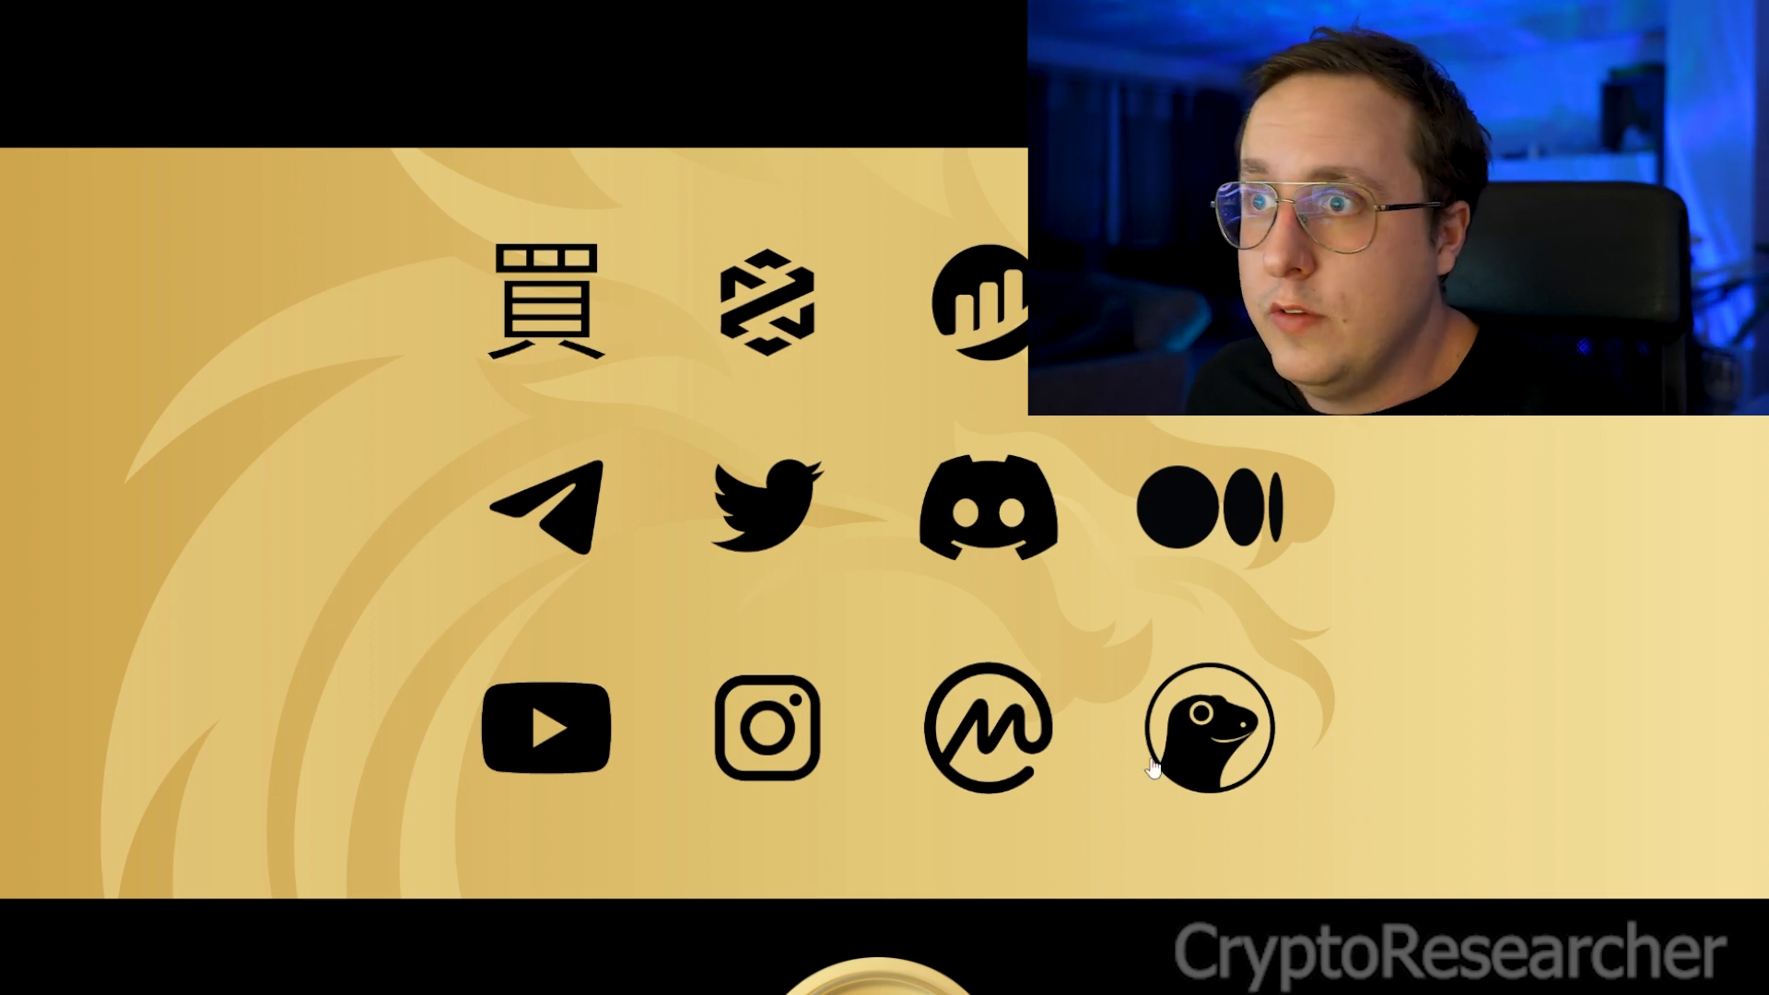
{"action": "scroll", "scroll_direction": "down", "scroll_amount": 3}
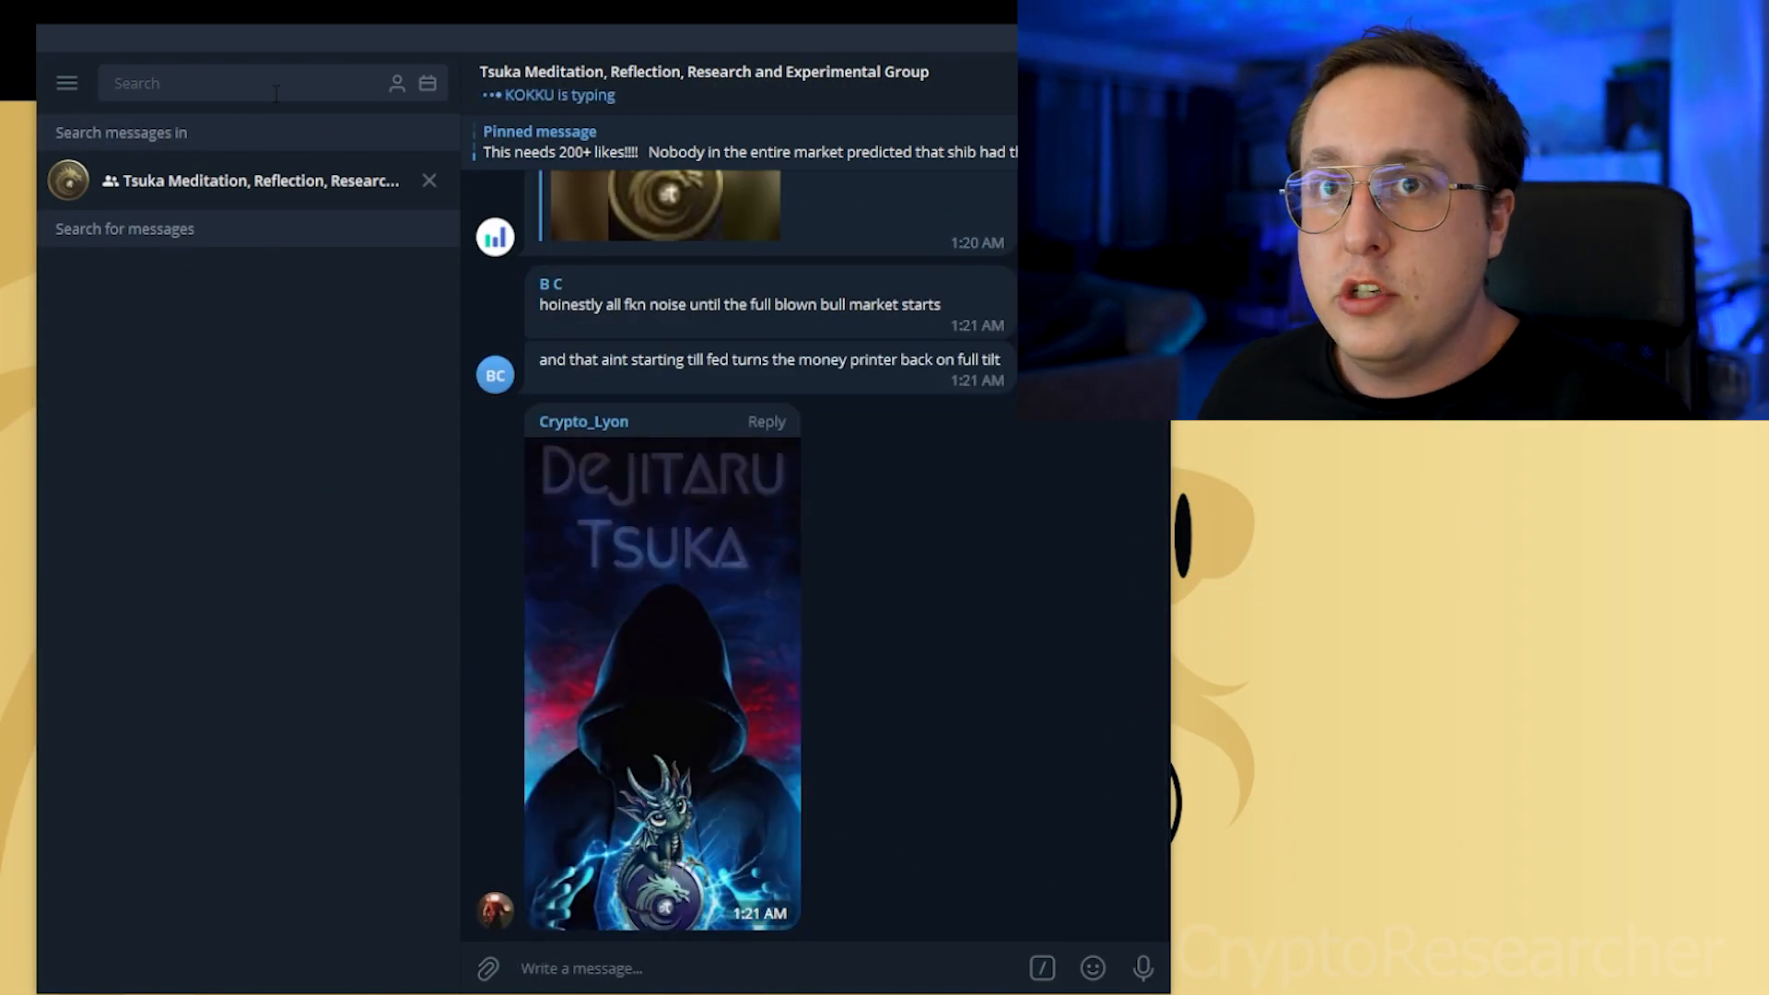
{"action": "type", "text": "broken link"}
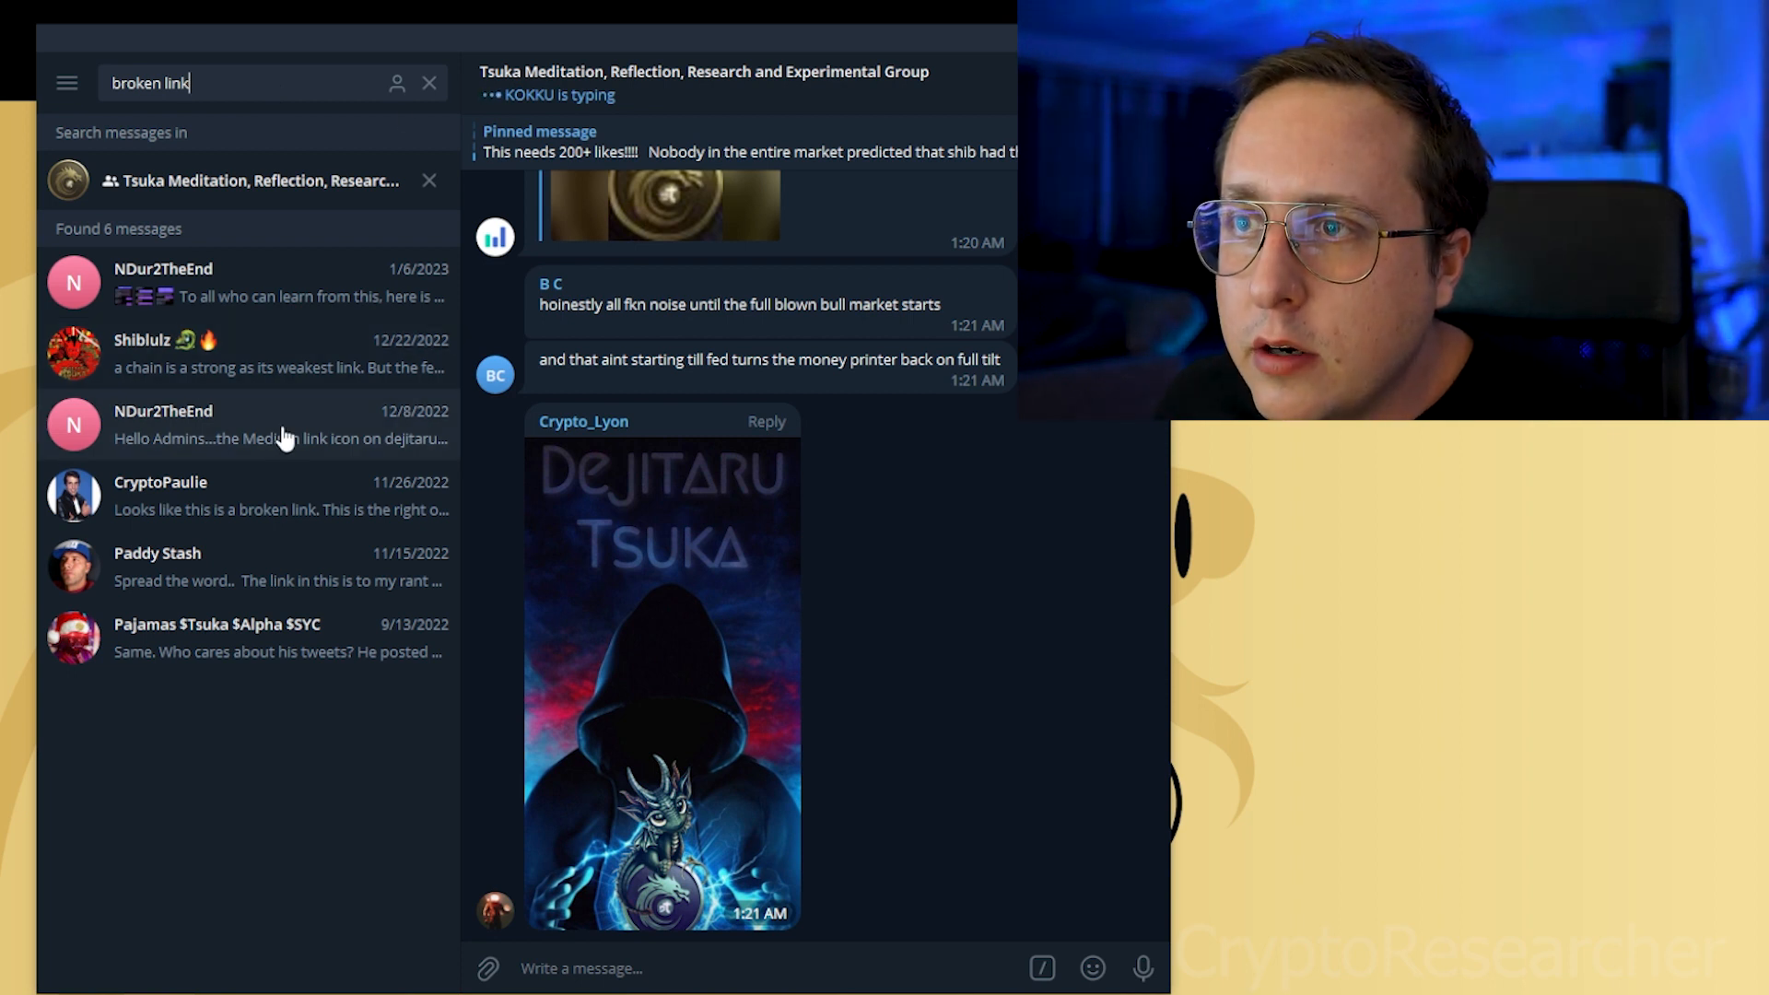
{"action": "left_click", "coordinate": [248, 424]}
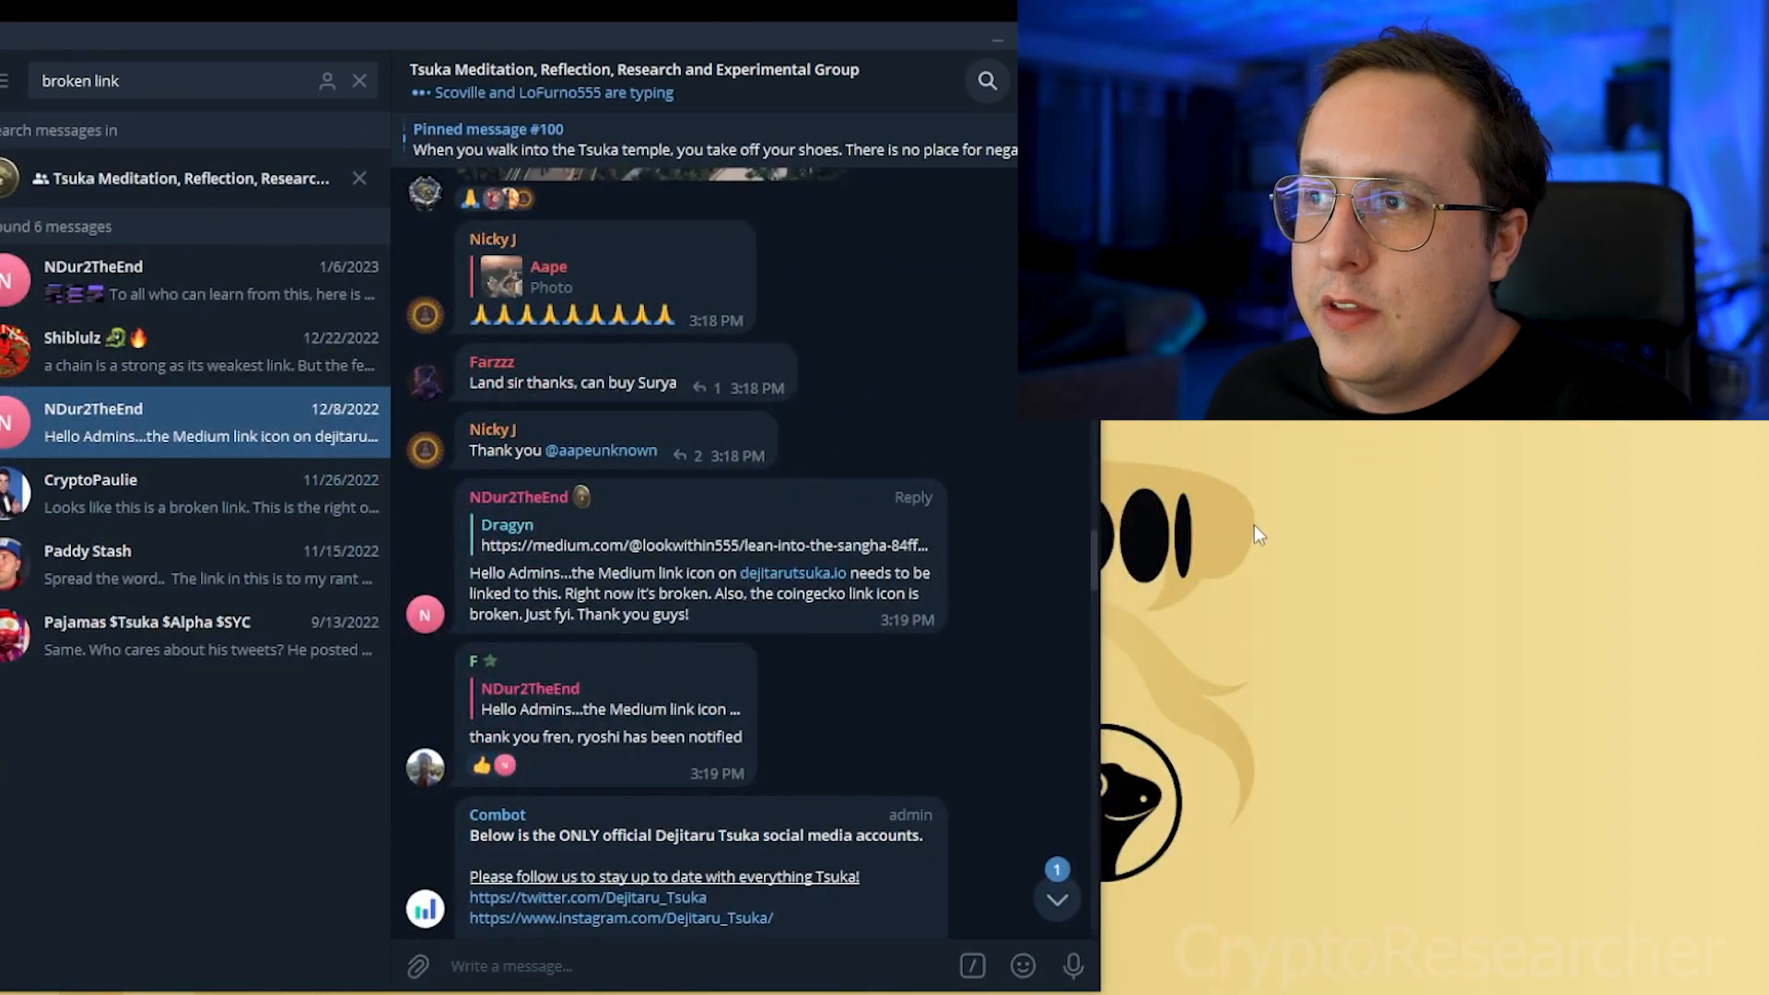
{"action": "mouse_move", "coordinate": [1185, 617]}
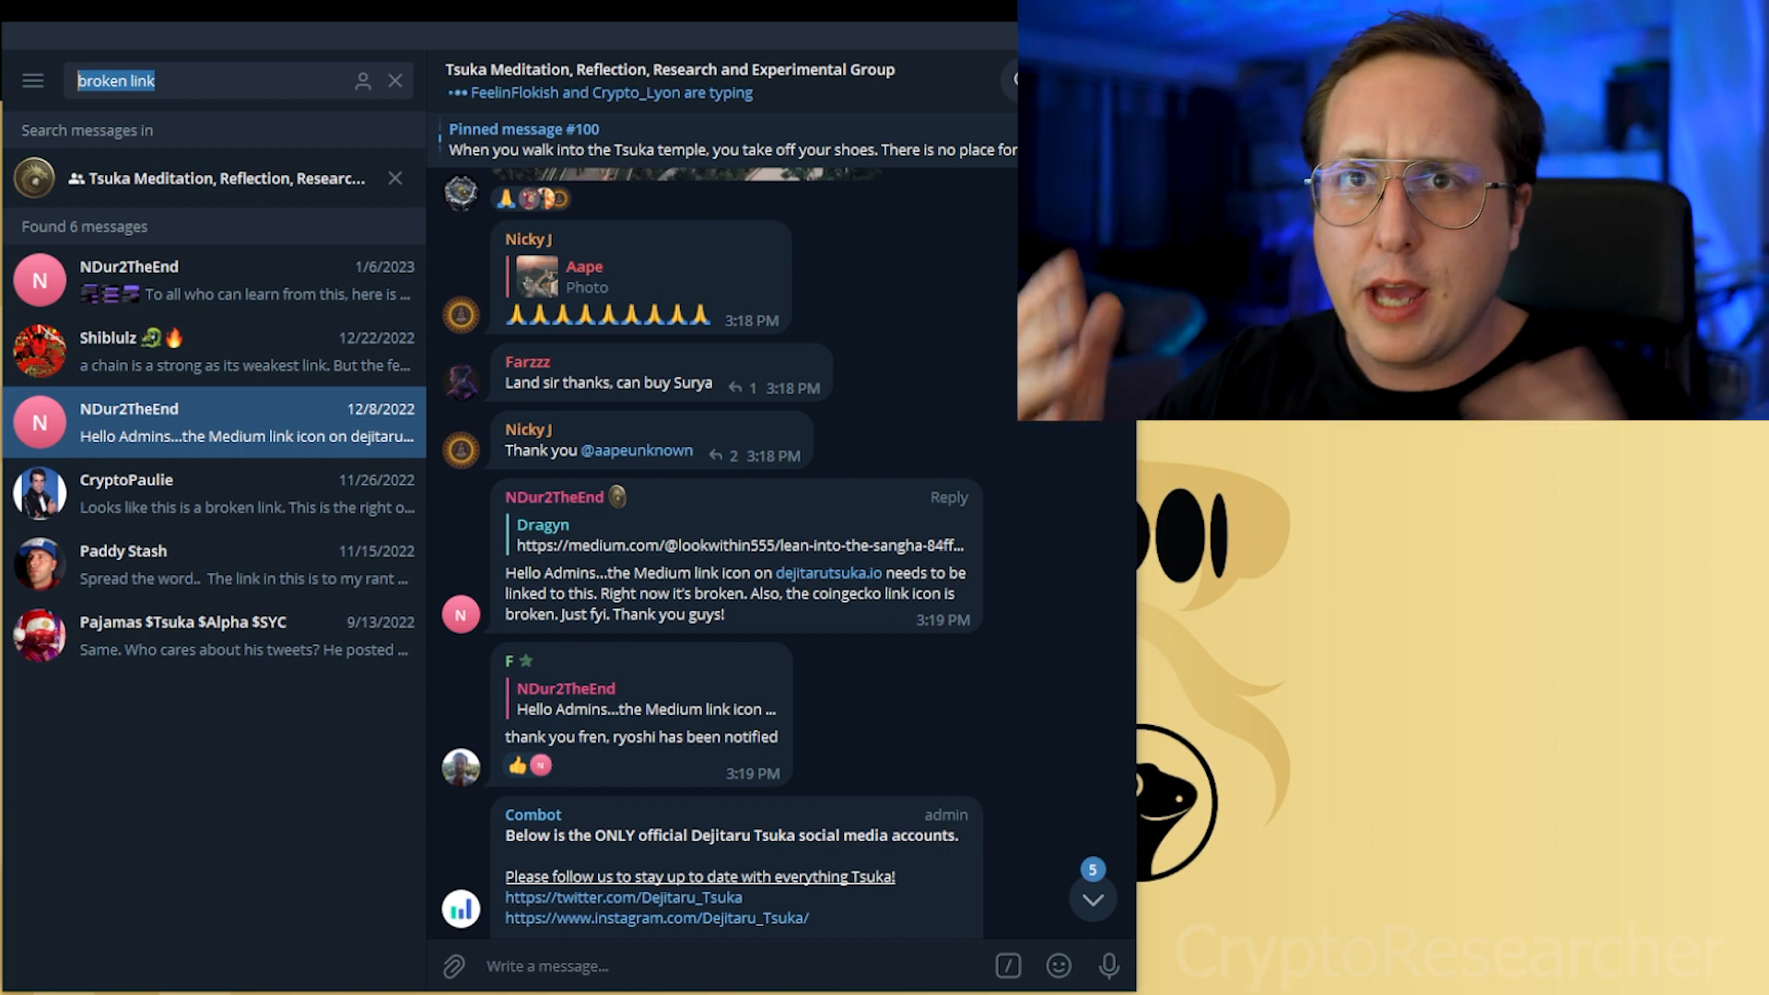
- Search the group for 'whitepaper' and show PHOENIX's 'whitepaper is pointless' reply
{"action": "type", "text": "whitepaper"}
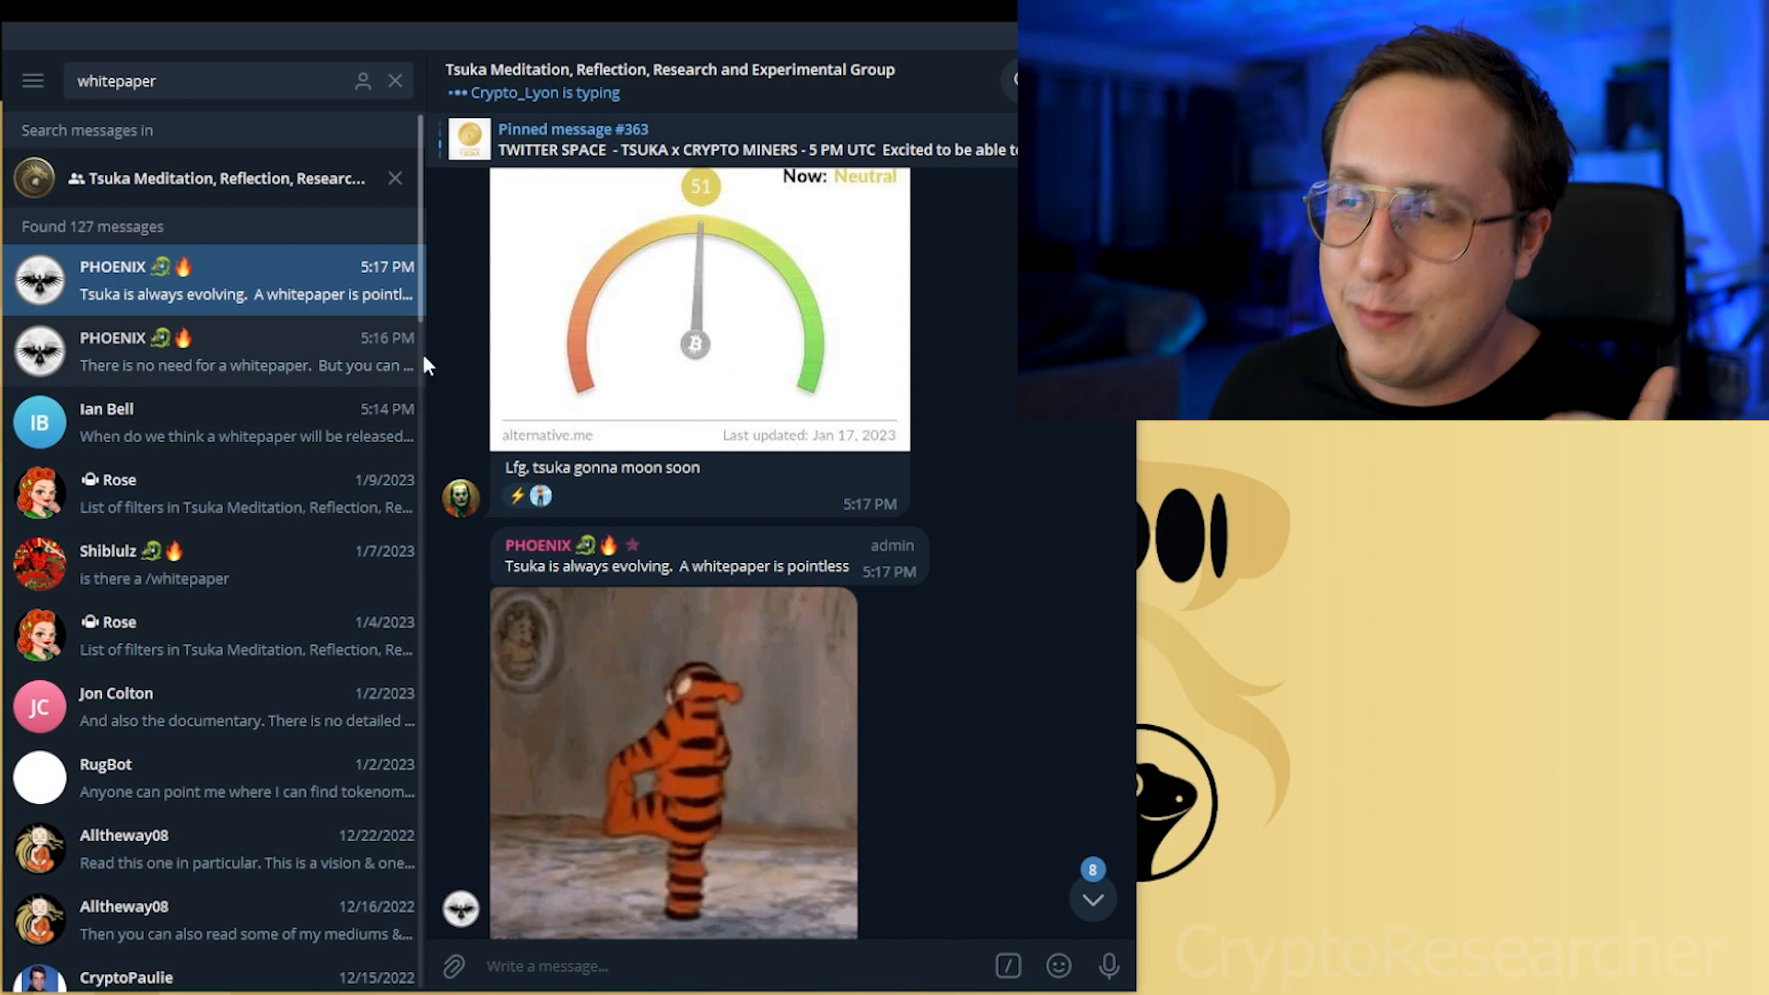
{"action": "mouse_move", "coordinate": [504, 561]}
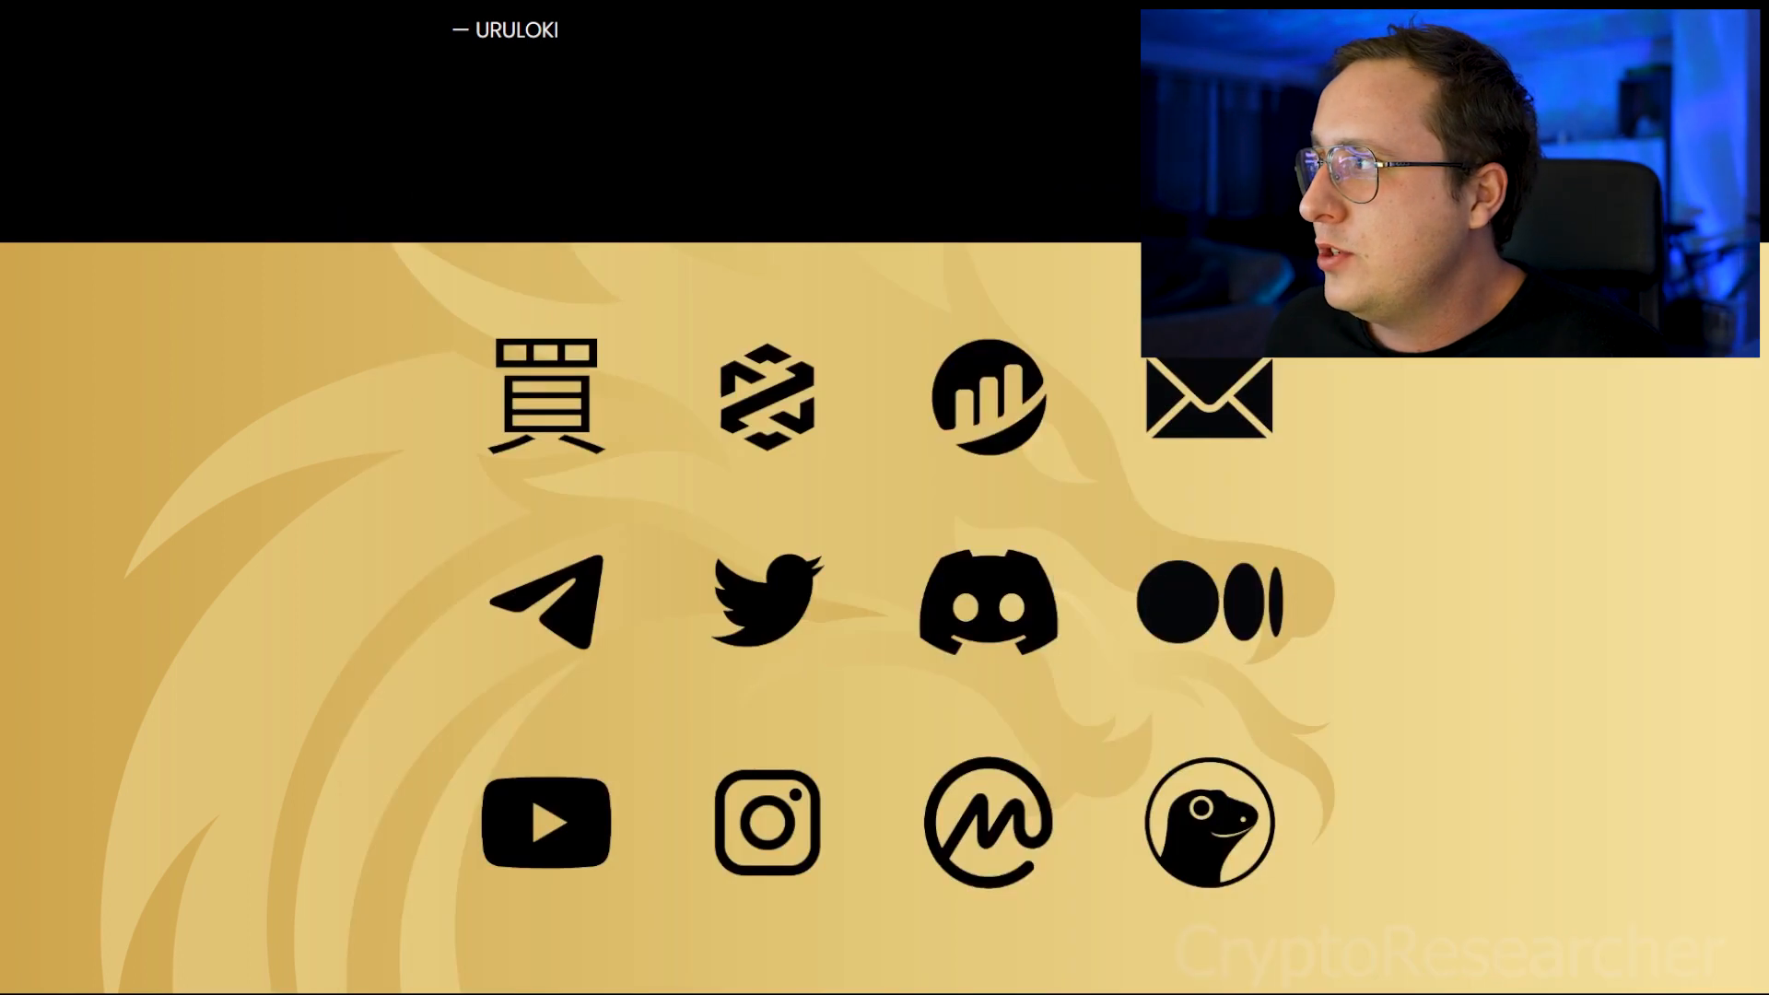
{"action": "left_click", "coordinate": [766, 604]}
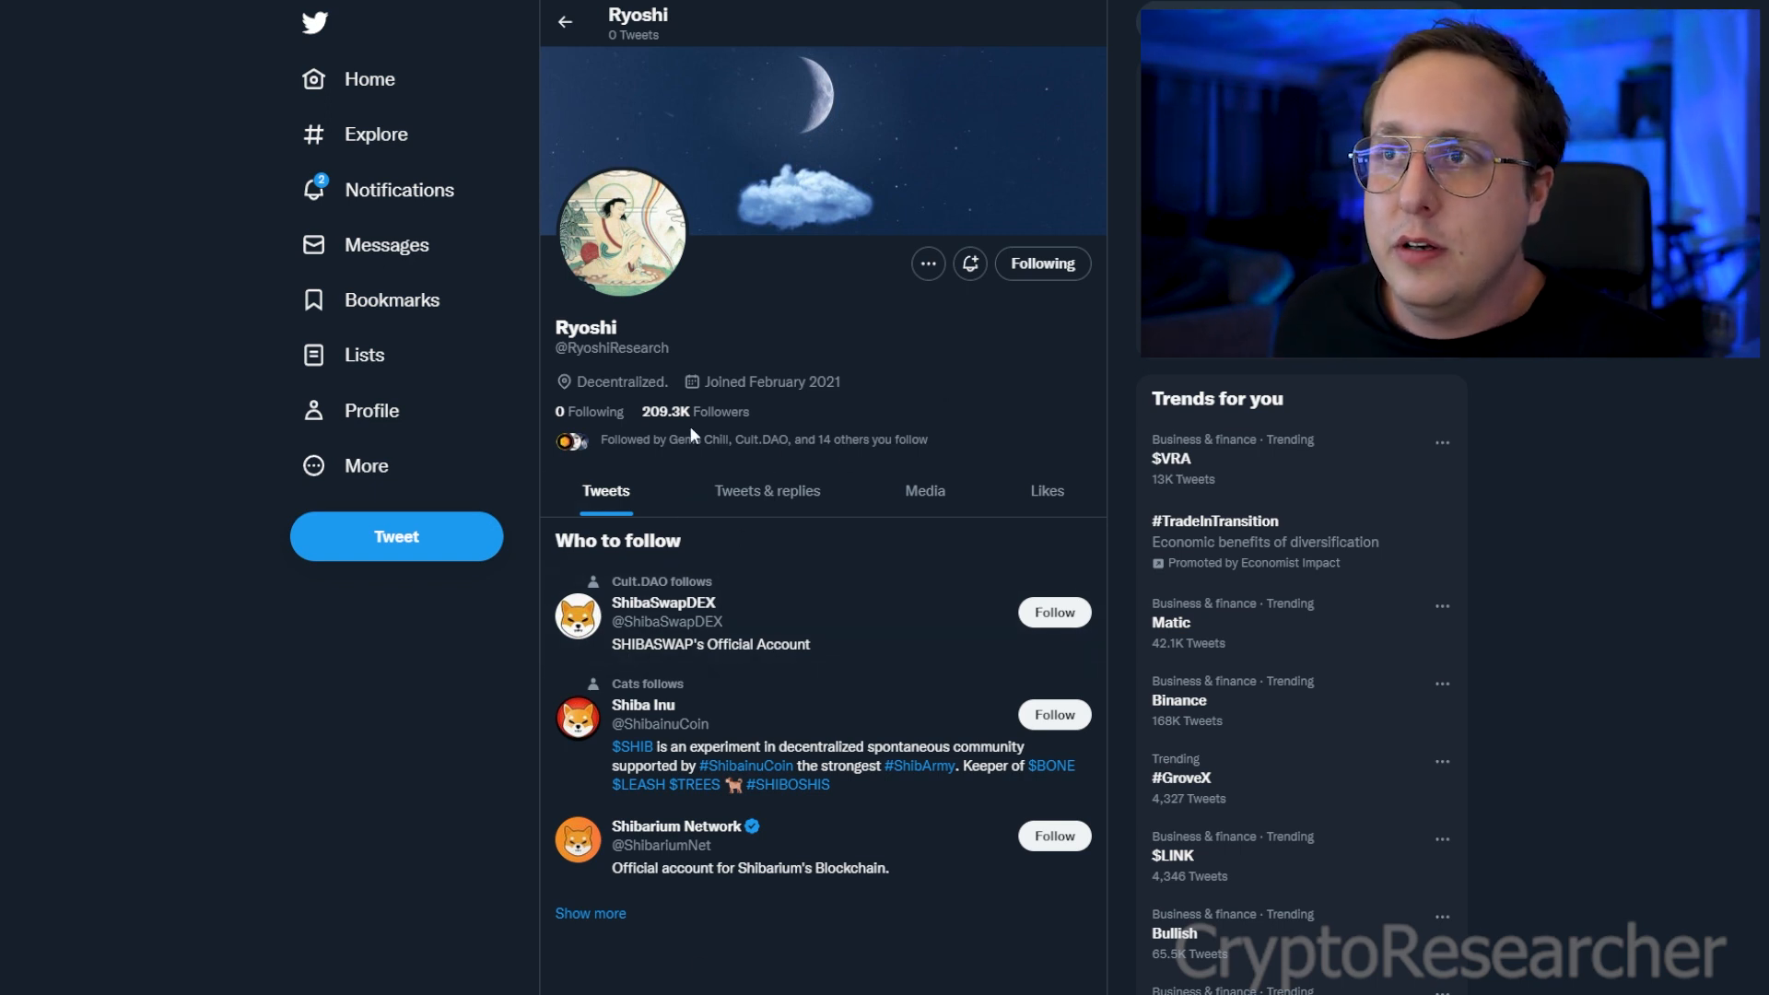
{"action": "mouse_move", "coordinate": [801, 306]}
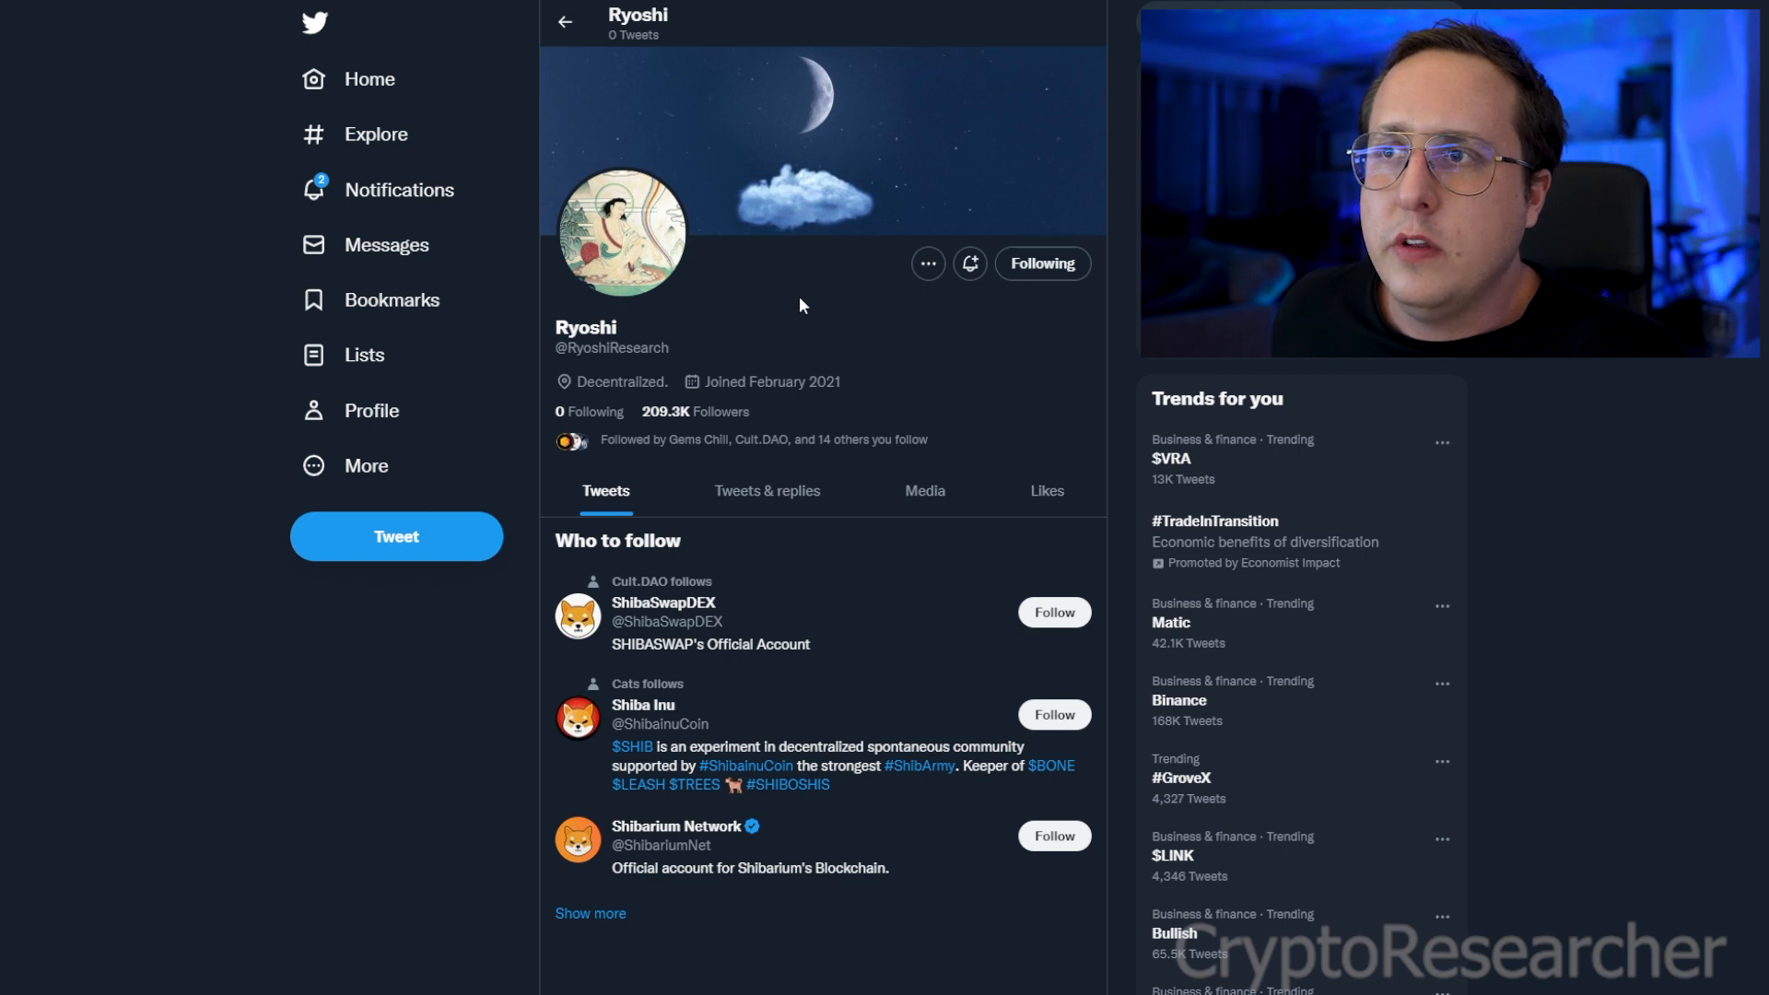
{"action": "mouse_move", "coordinate": [798, 328]}
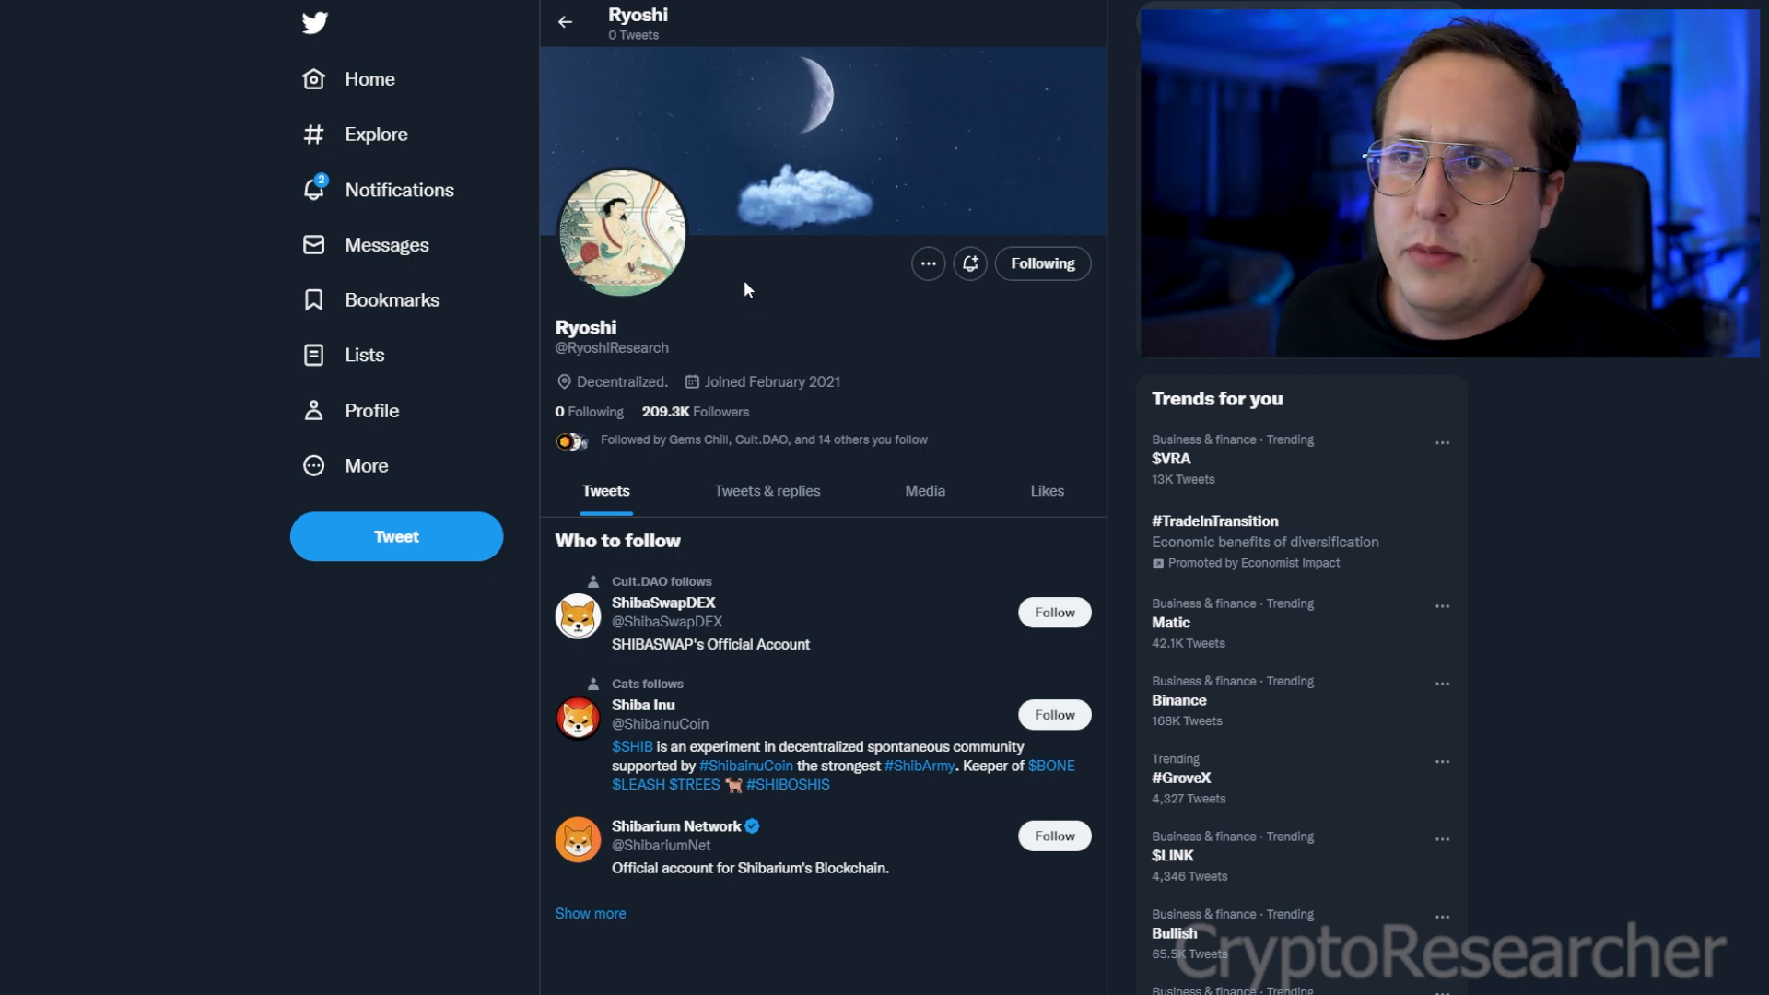
{"action": "mouse_move", "coordinate": [704, 320]}
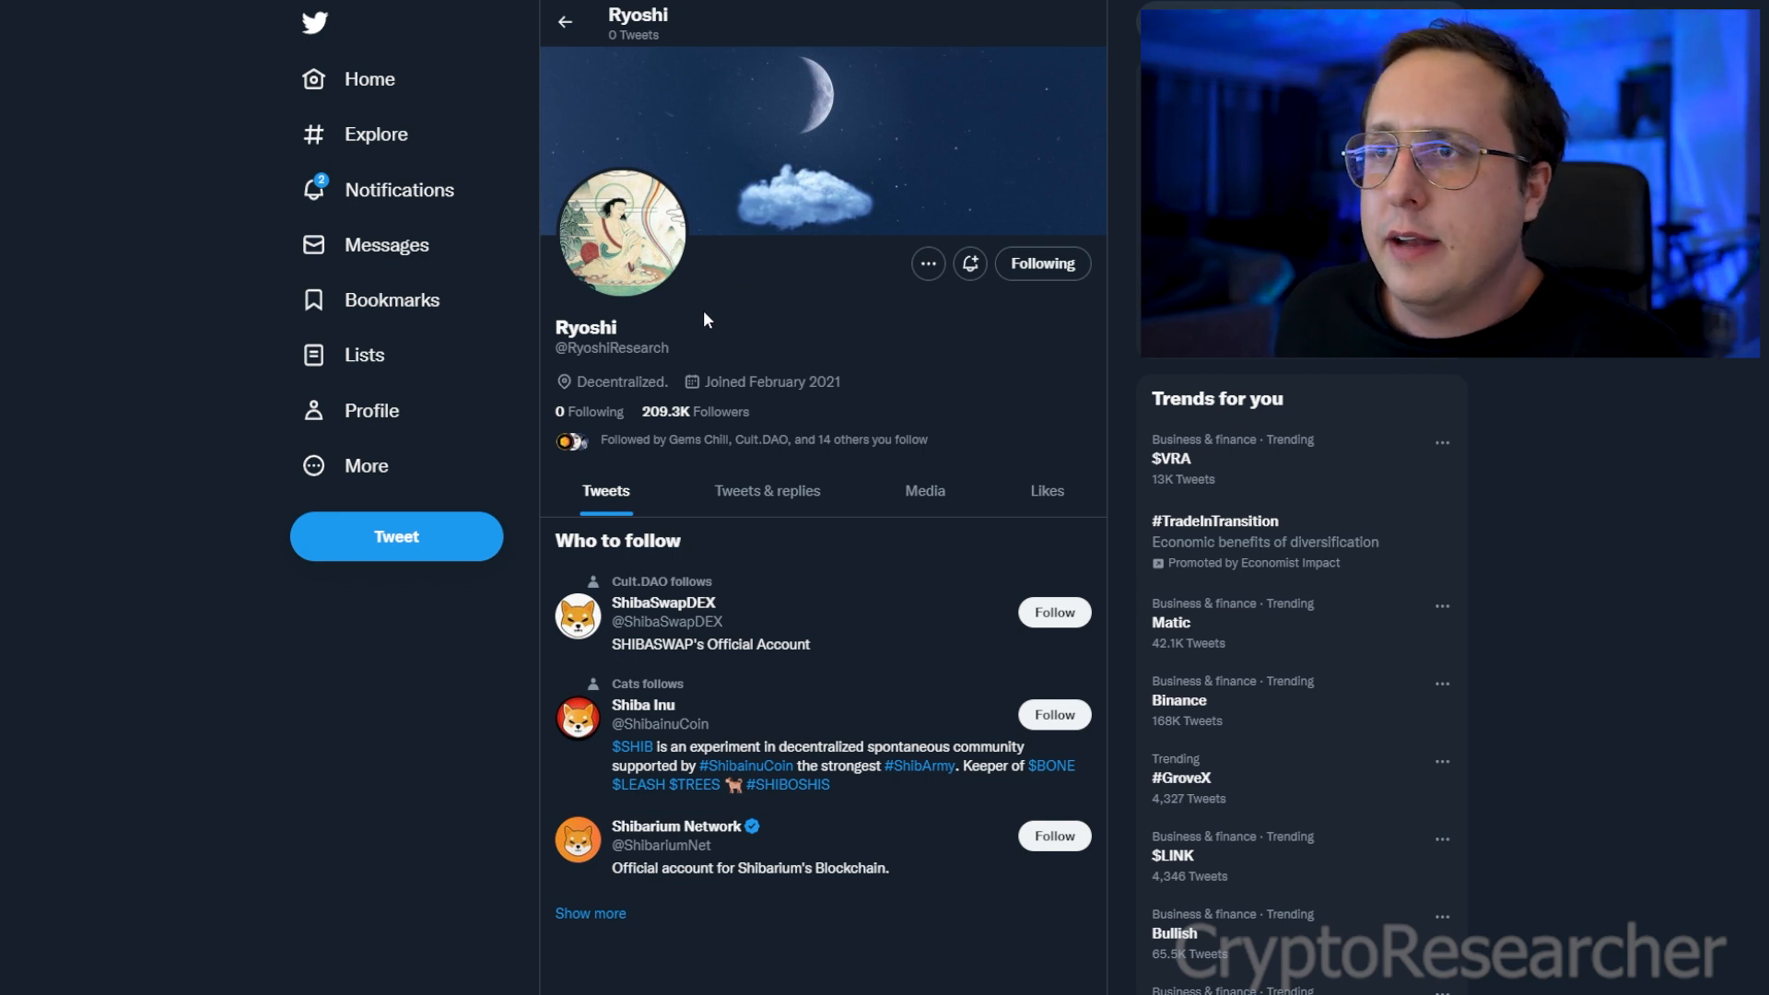
{"action": "mouse_move", "coordinate": [584, 186]}
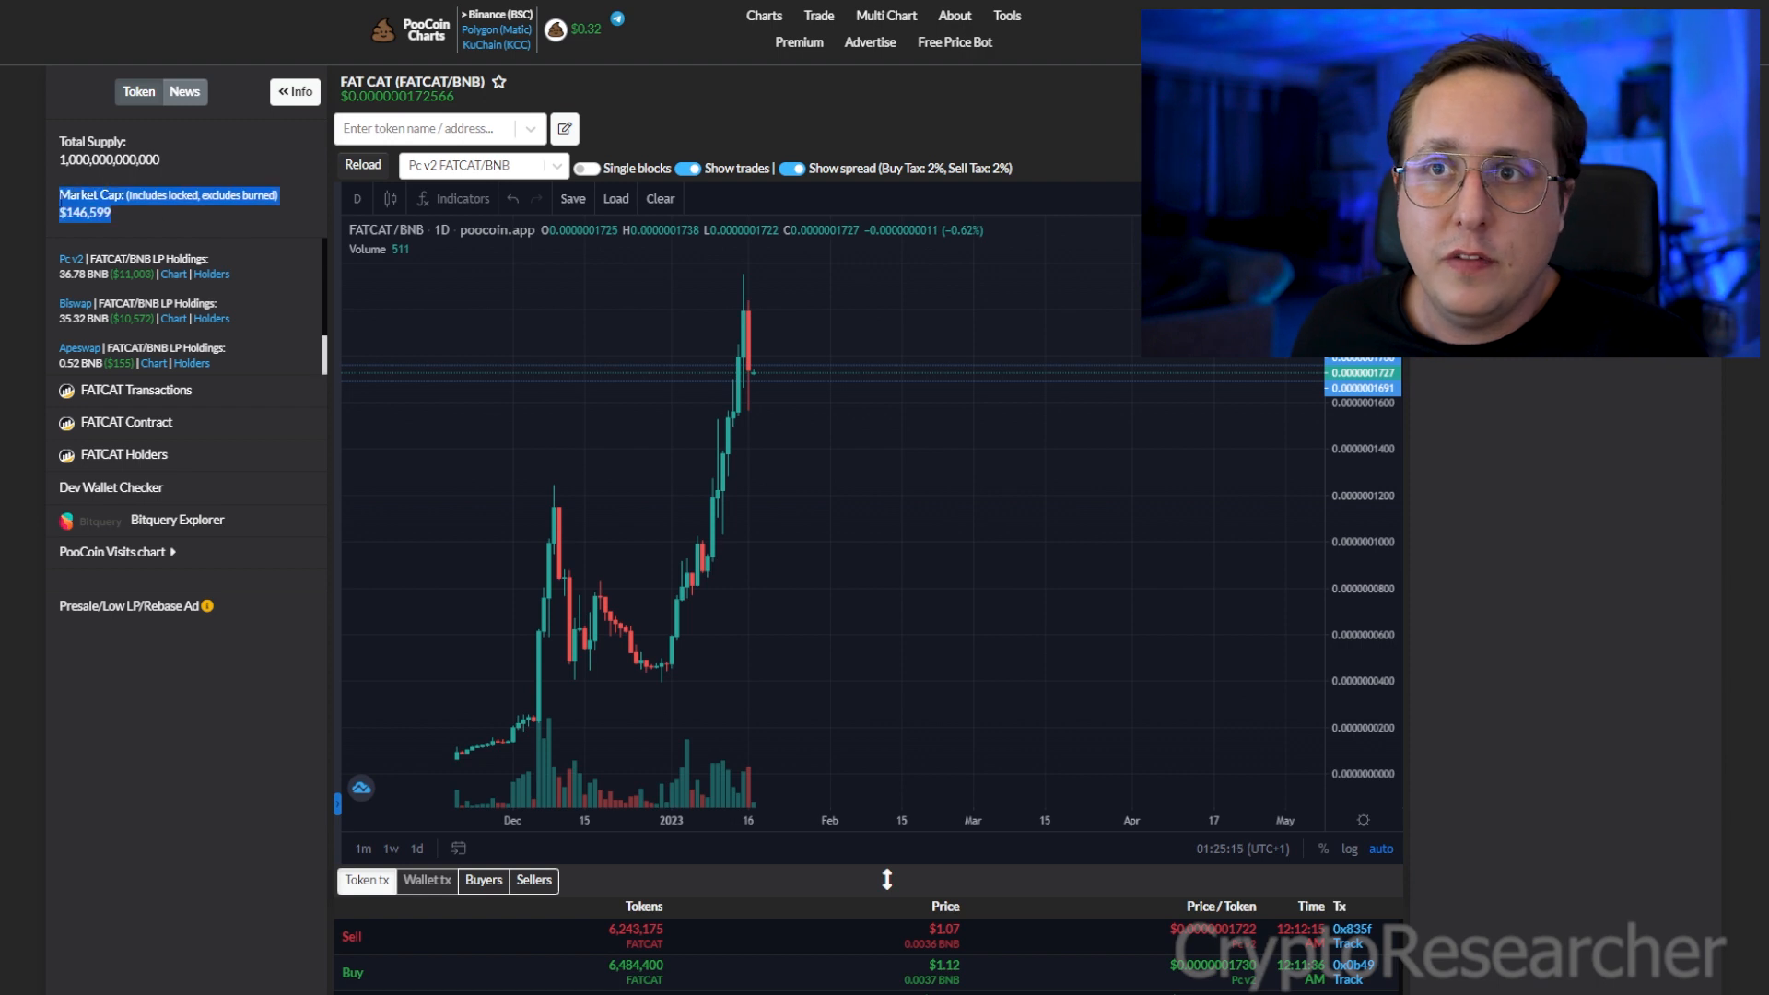
{"action": "mouse_move", "coordinate": [391, 389]}
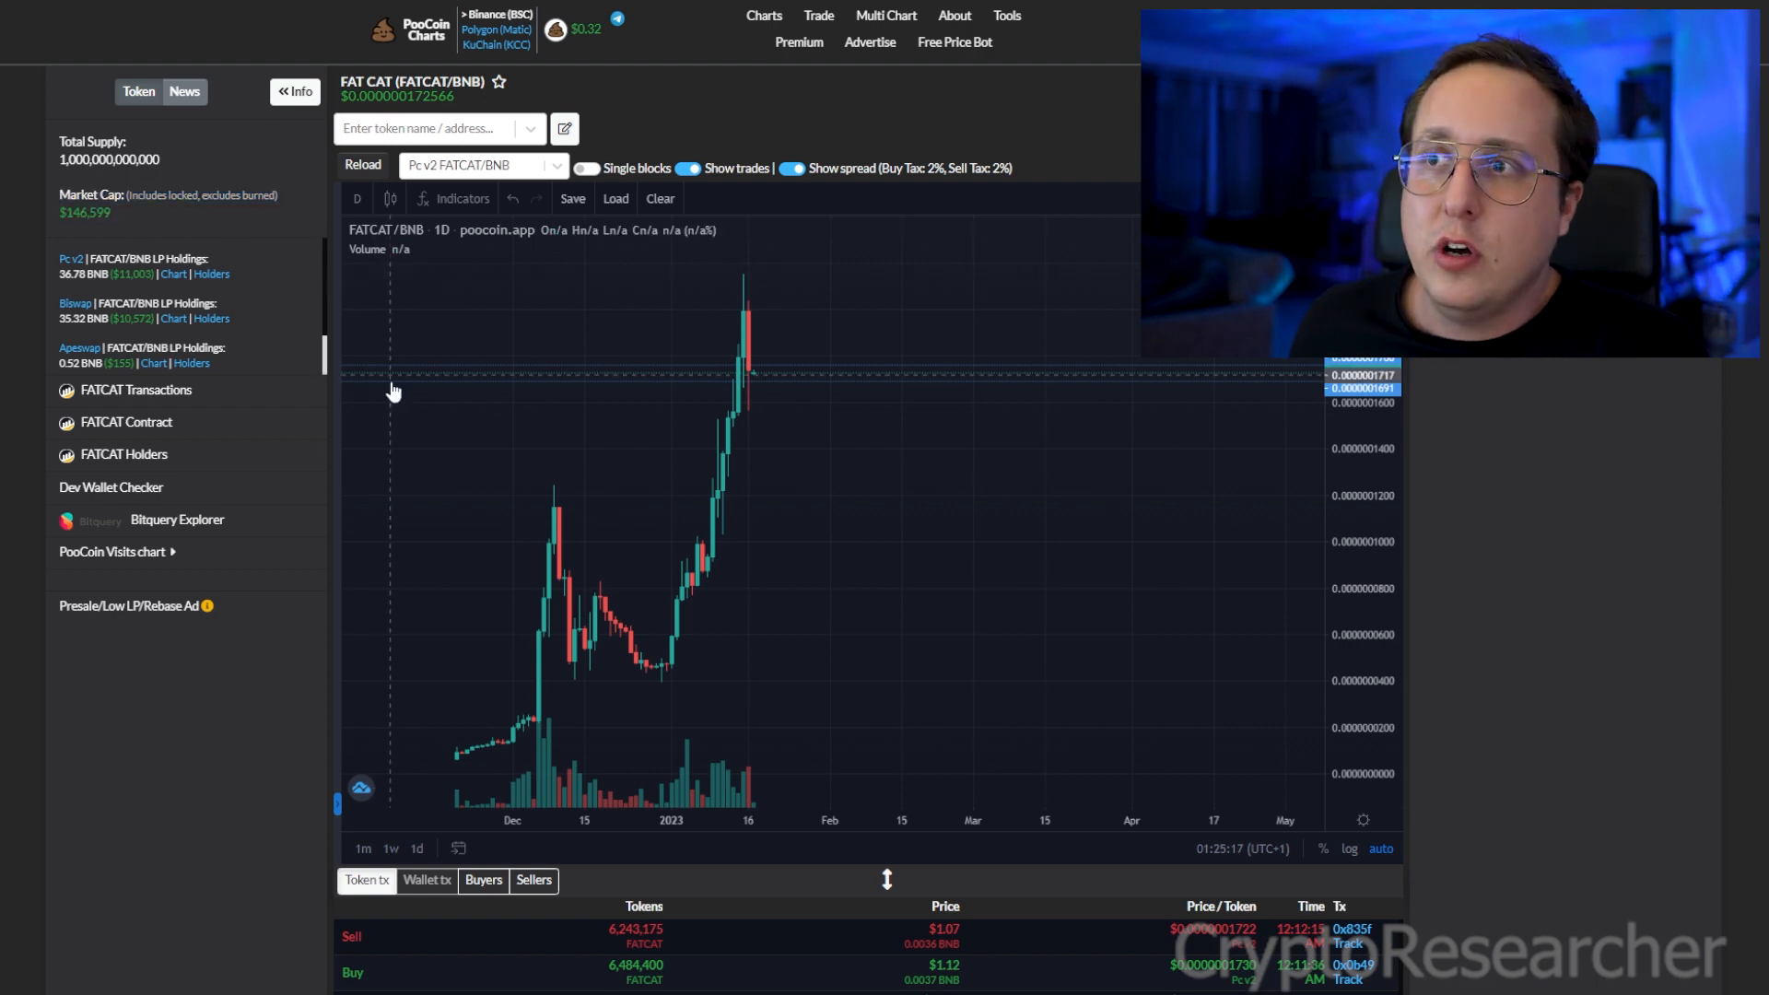